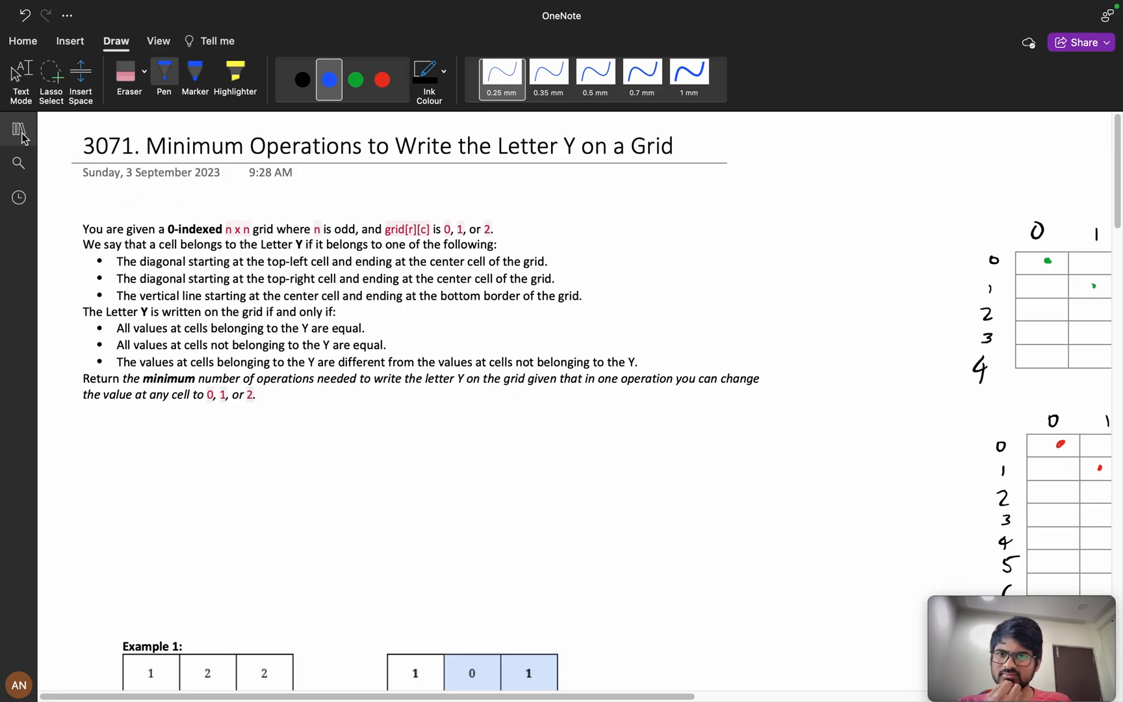
Trace a blue Y through the 5×5 grid and label the grids 5x5 and 7x7
click(18, 129)
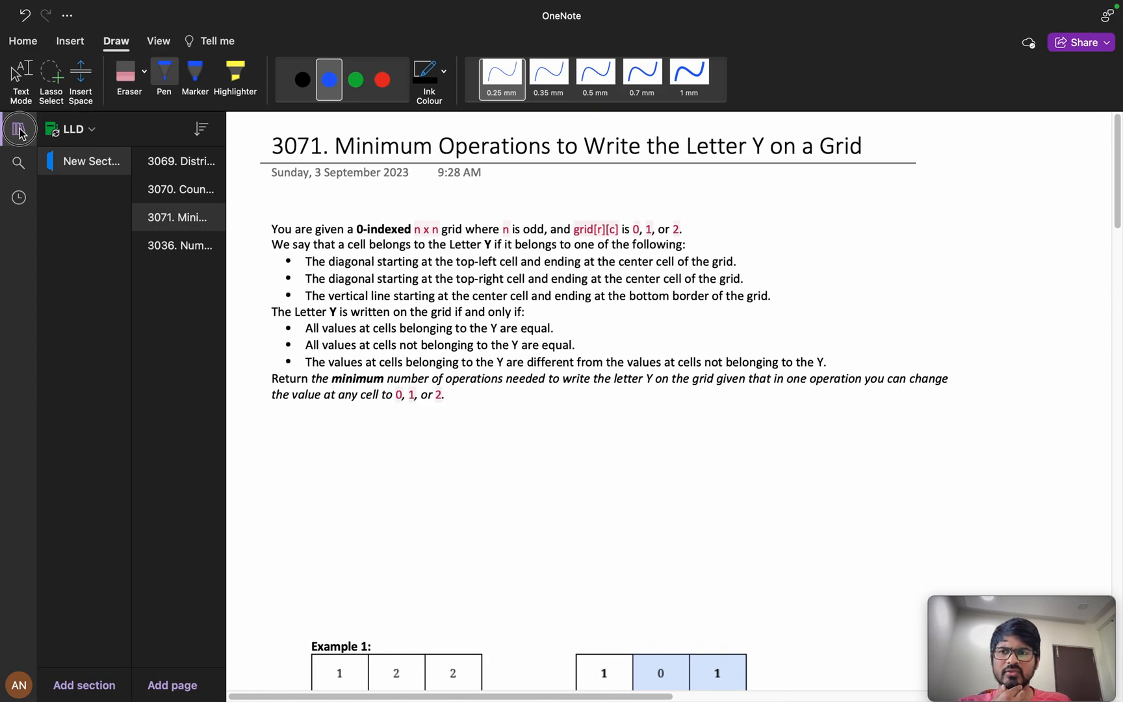
click(20, 129)
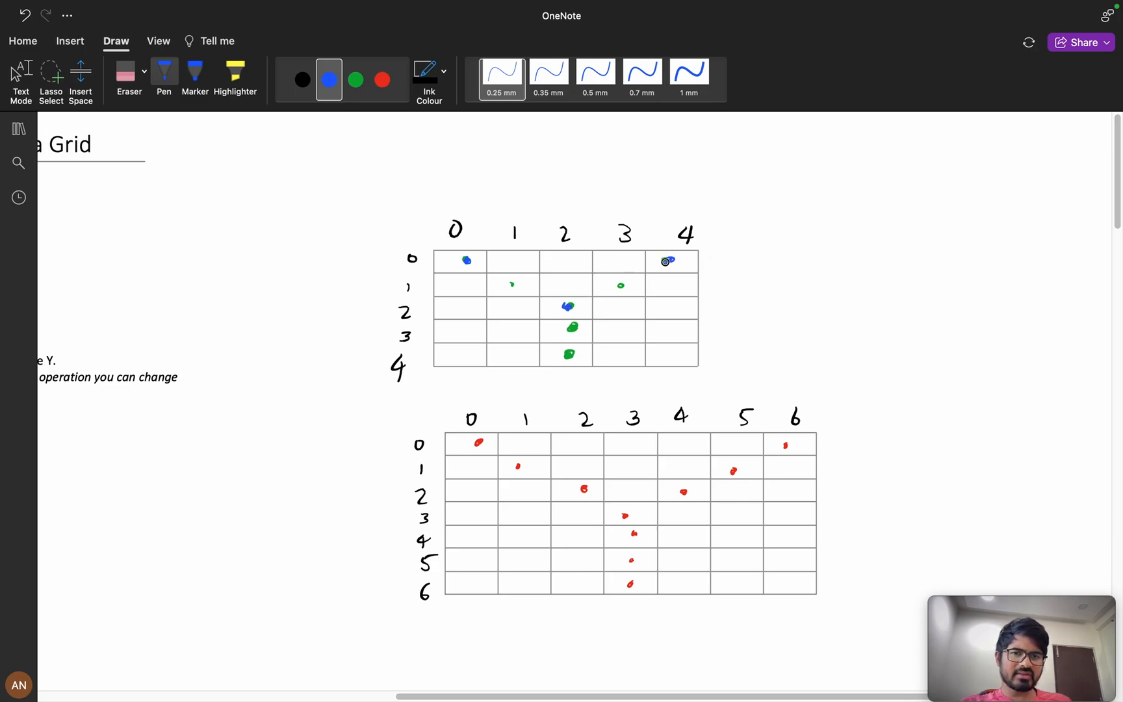
mouse_move(571, 309)
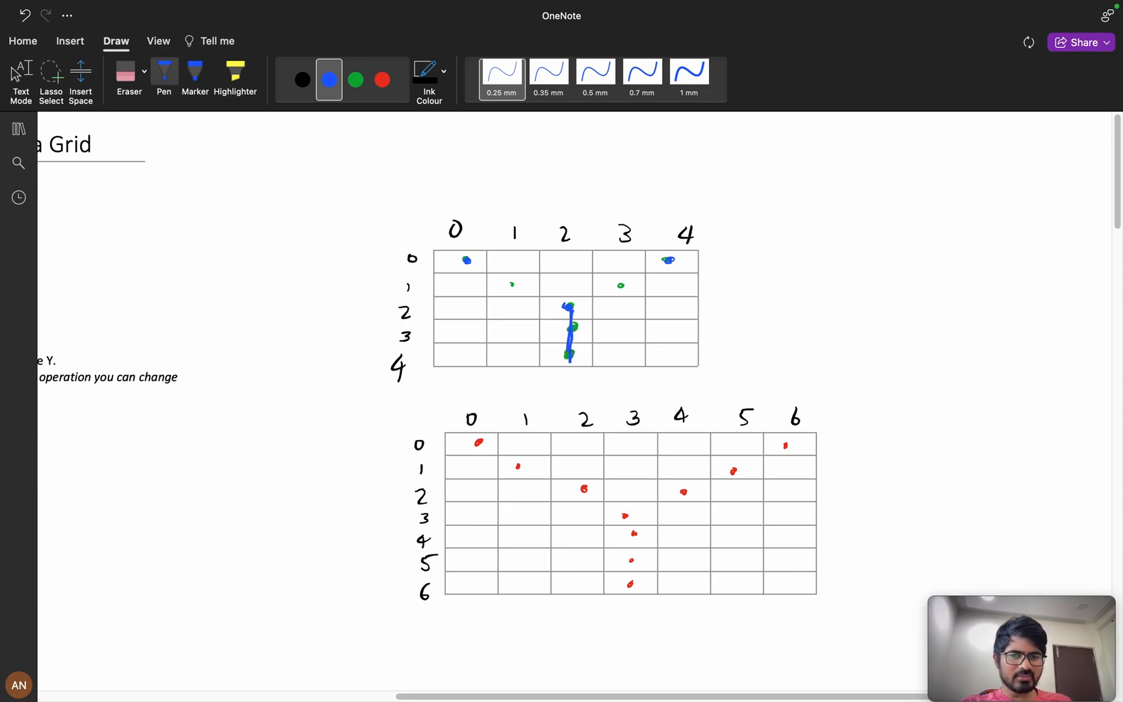
click(678, 361)
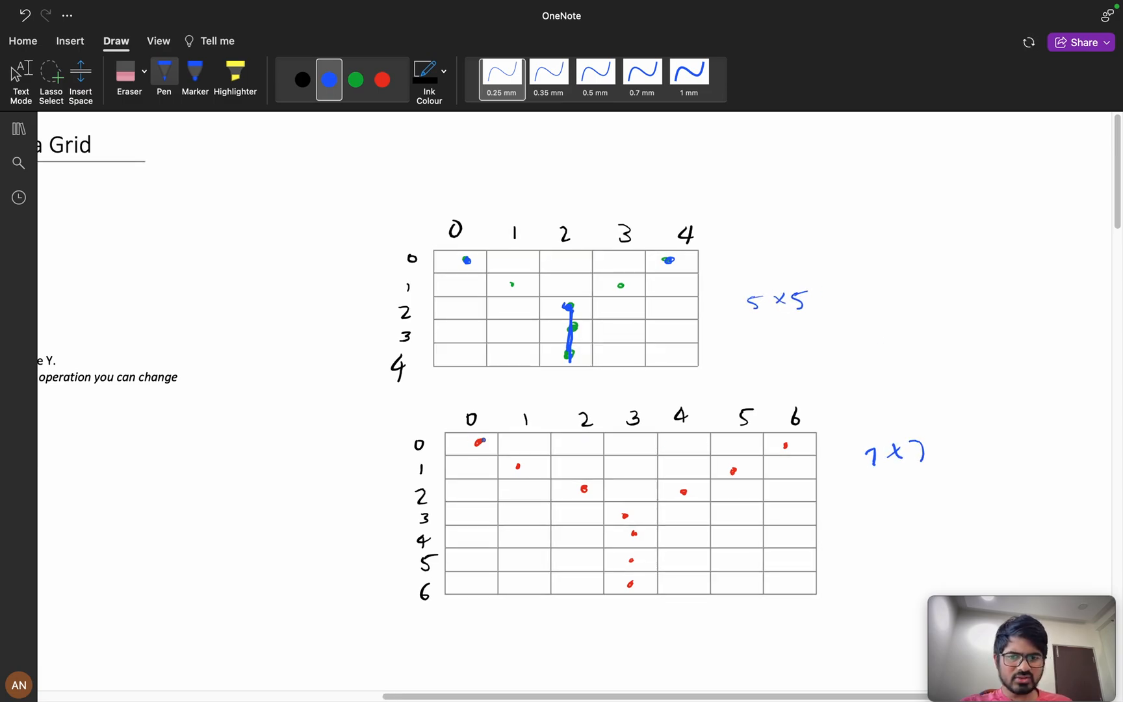
click(301, 423)
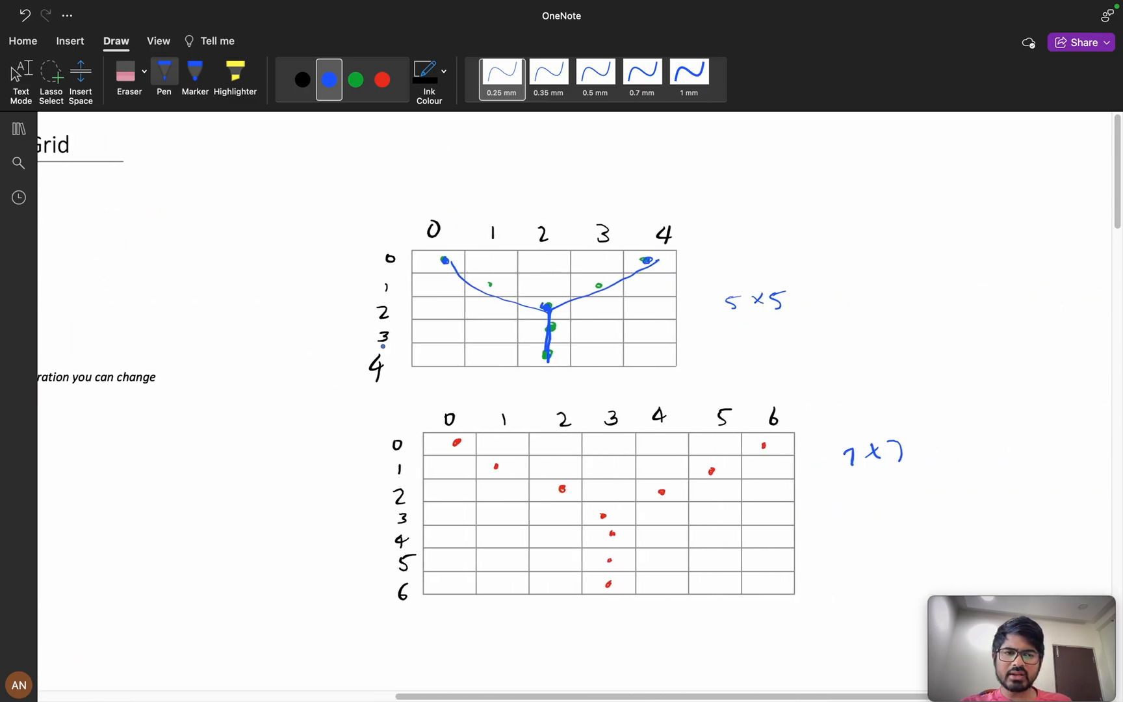
Switch the pen to red and tick the final condition of the problem statement
scroll(left, 3)
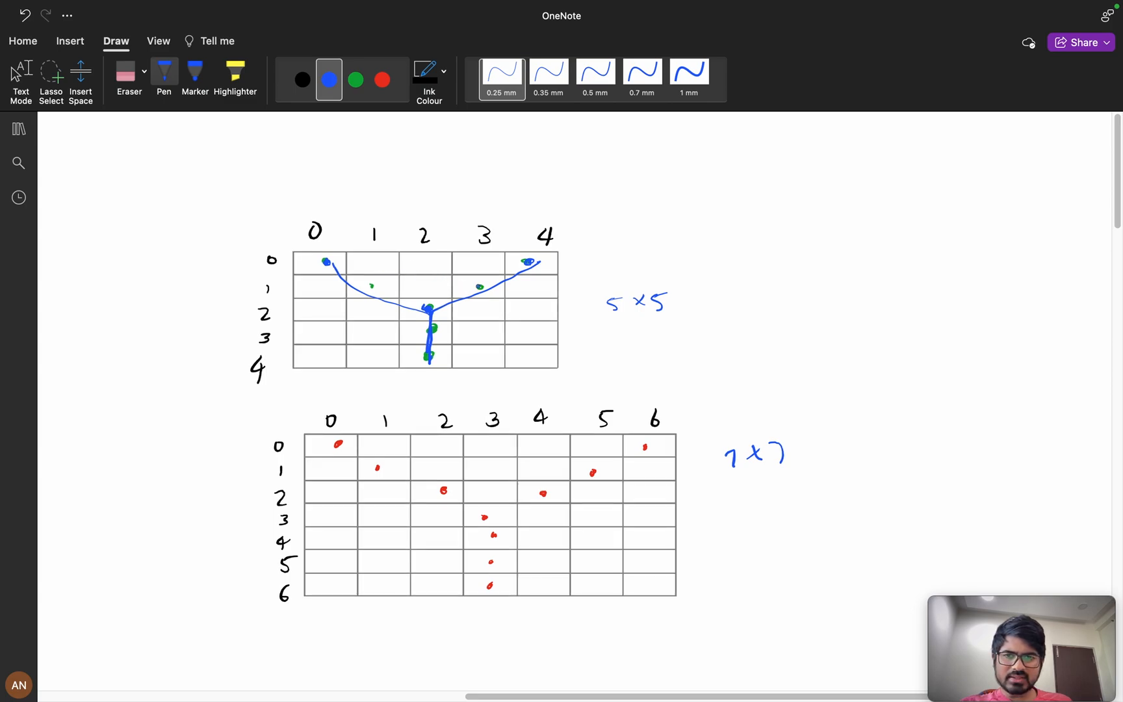
click(382, 80)
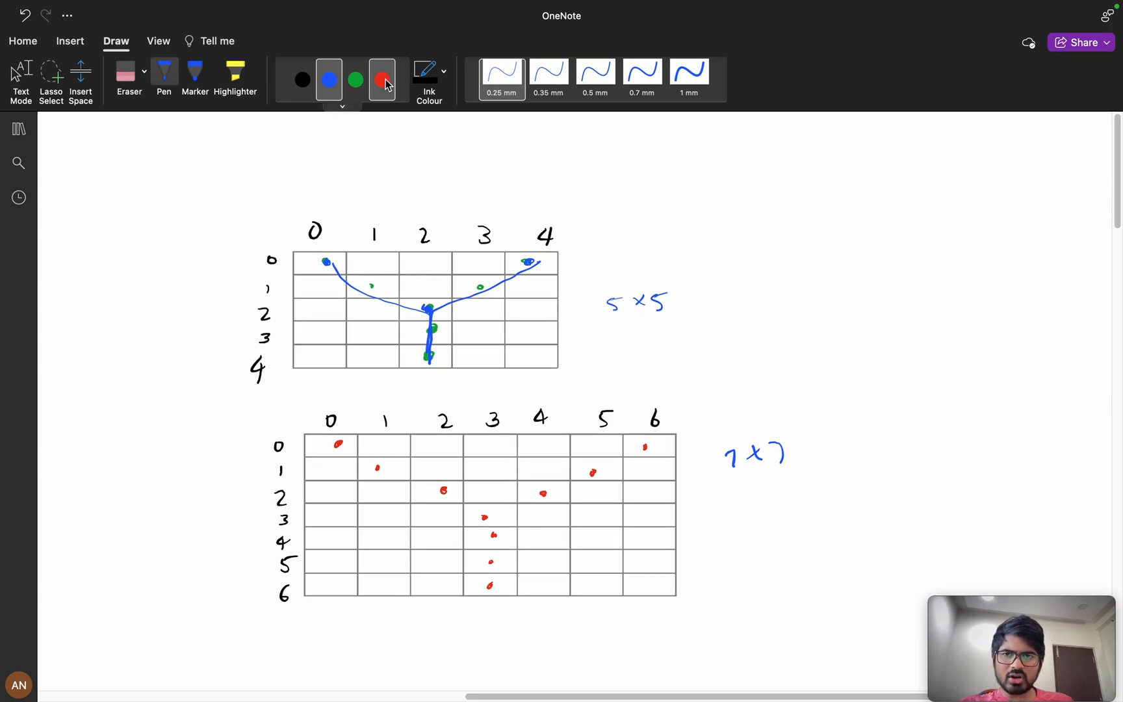
click(383, 79)
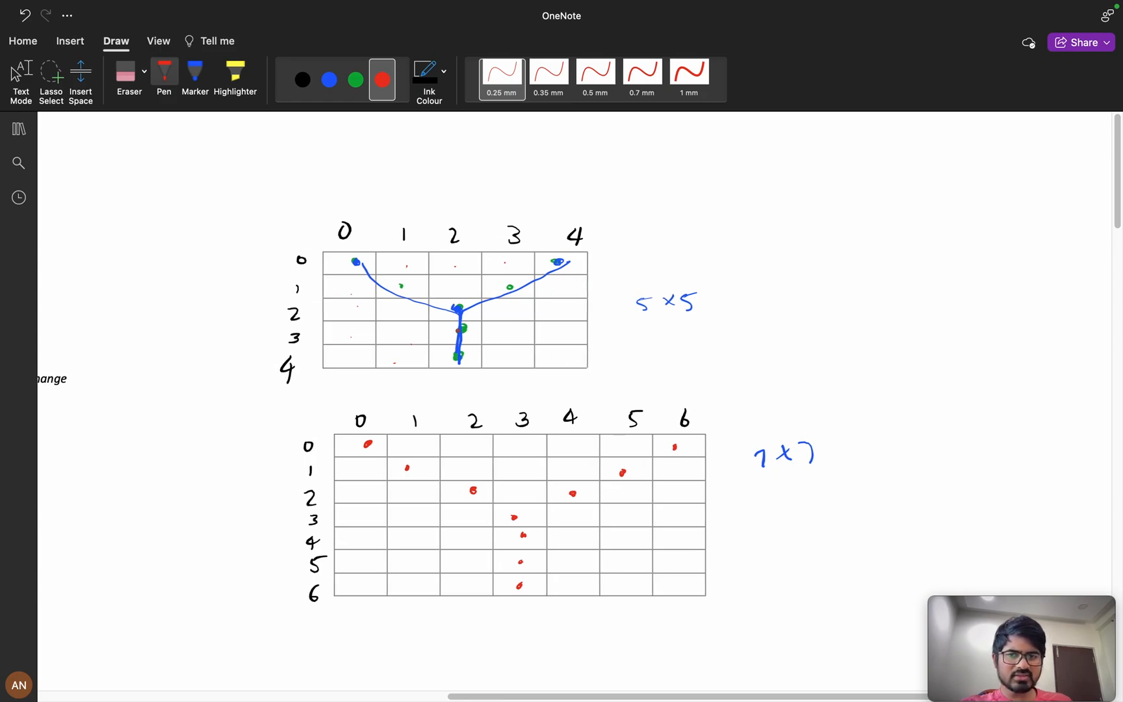
scroll(up, 3)
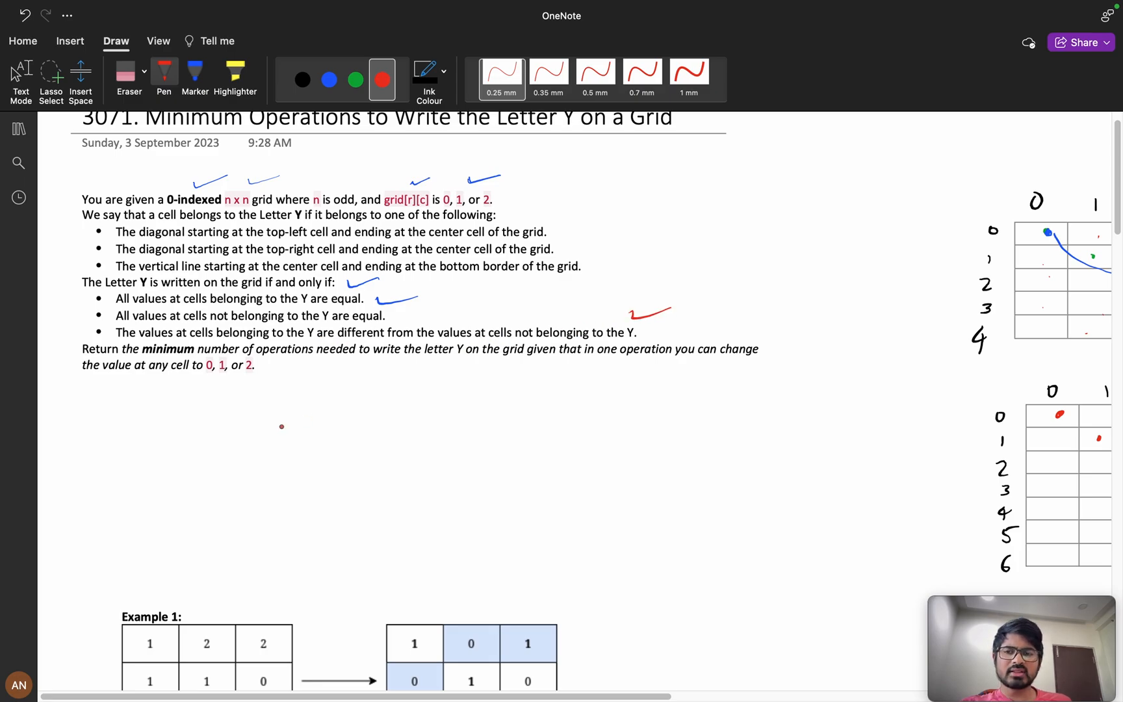
Write and box the red Y/rem value table, brace the diagonal bullets, sketch a Y and retrace the 5×5 grid's Y in red
scroll(down, 3)
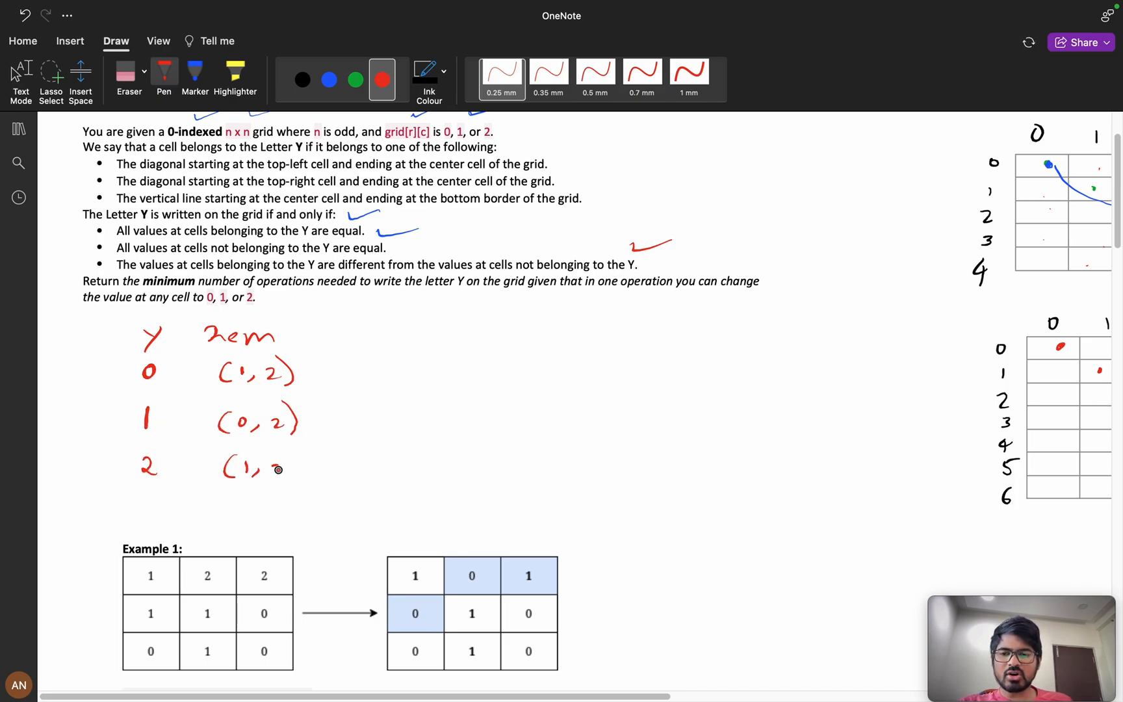
scroll(up, 3)
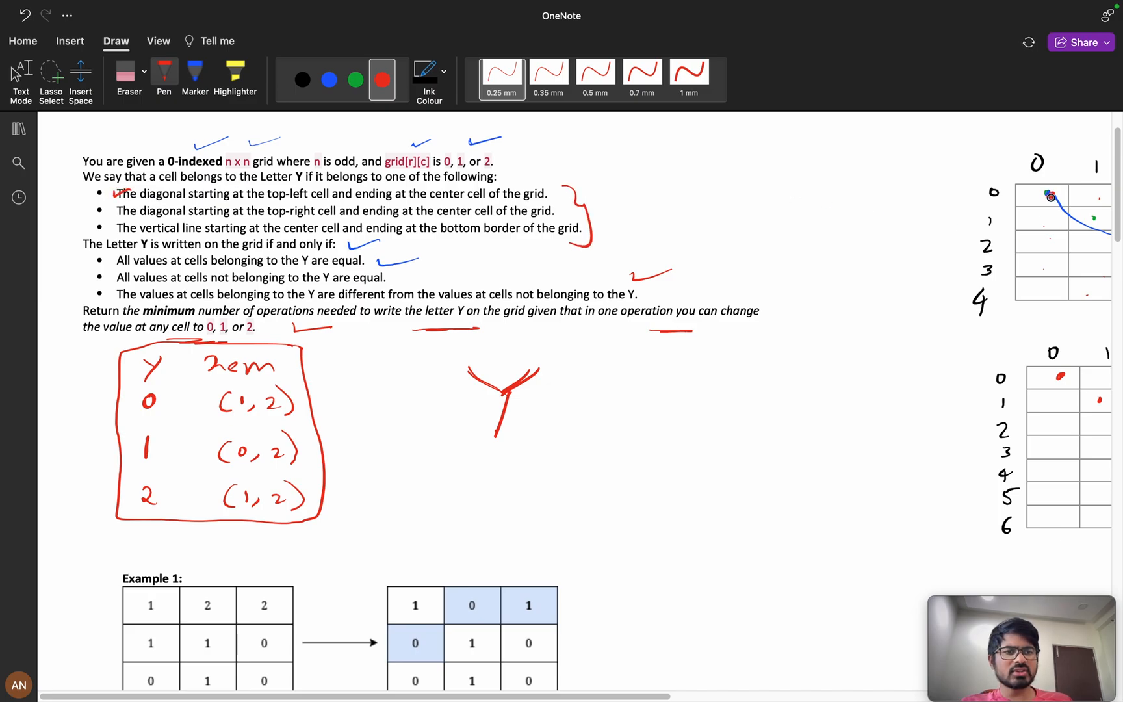
scroll(right, 3)
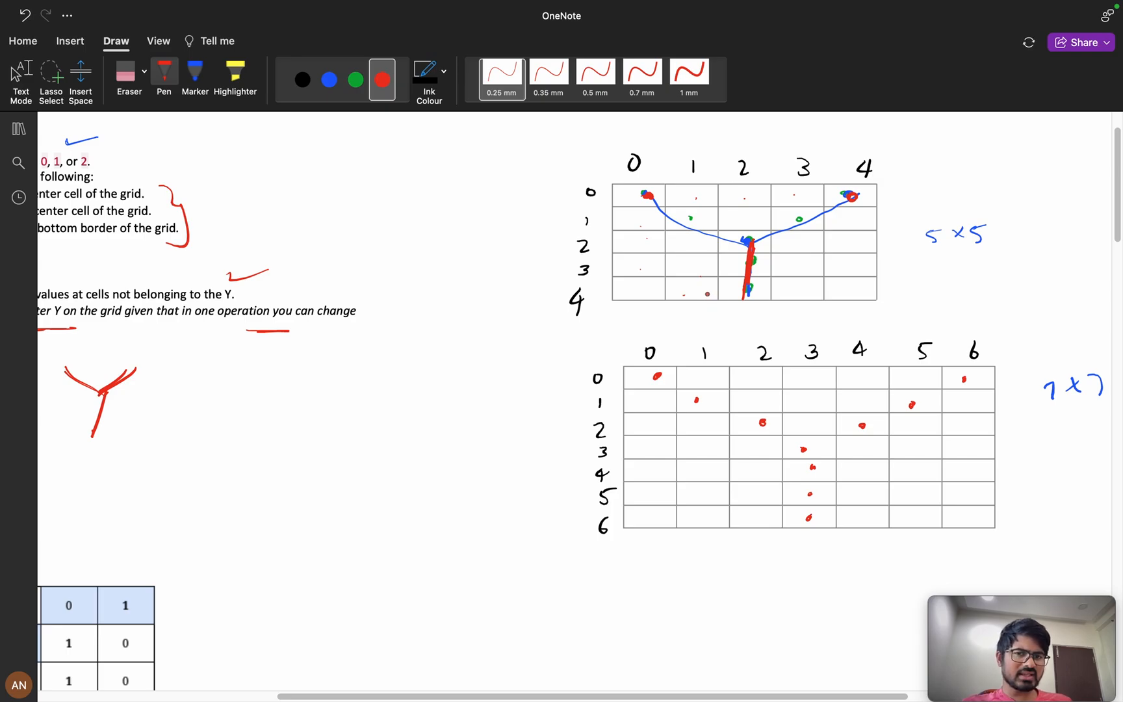
Underline the fill(vis,v) call in red and tick the i=0,j=0 initialisation in fill
scroll(down, 3)
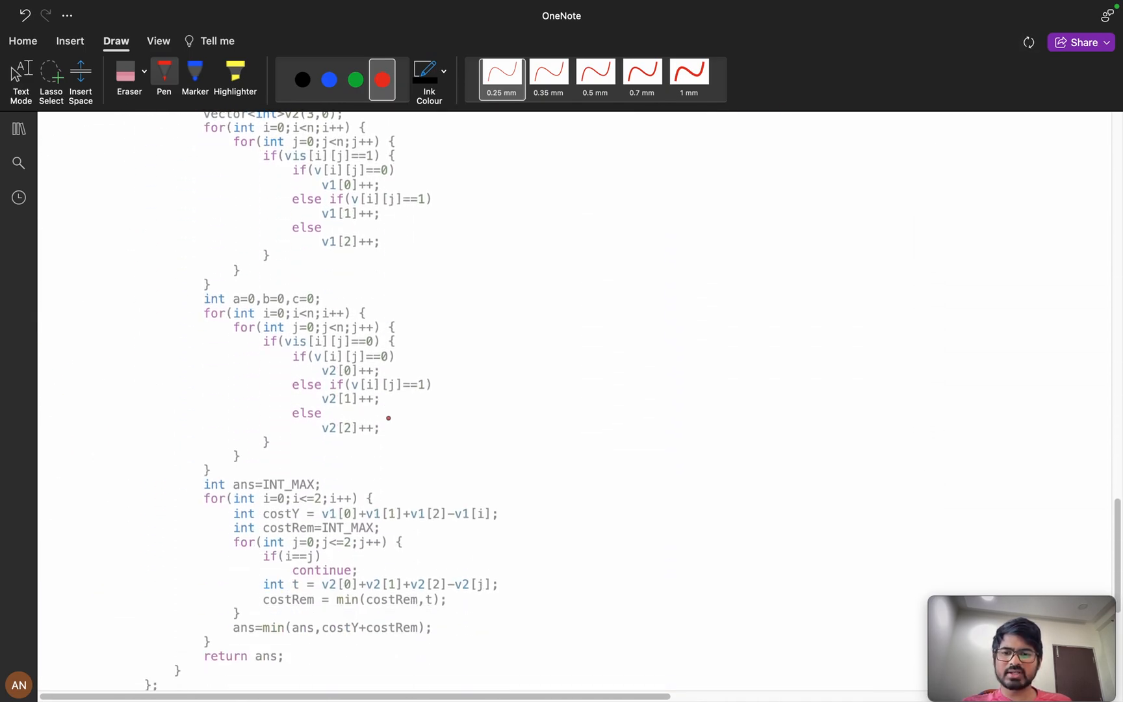
scroll(up, 3)
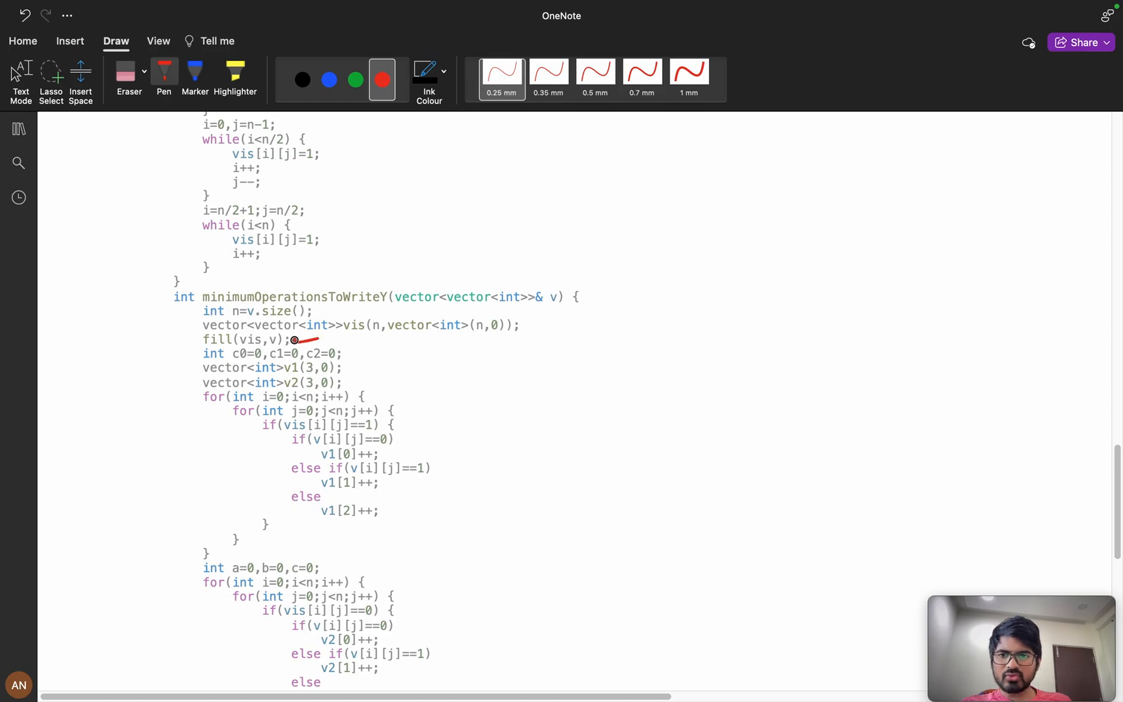
scroll(up, 3)
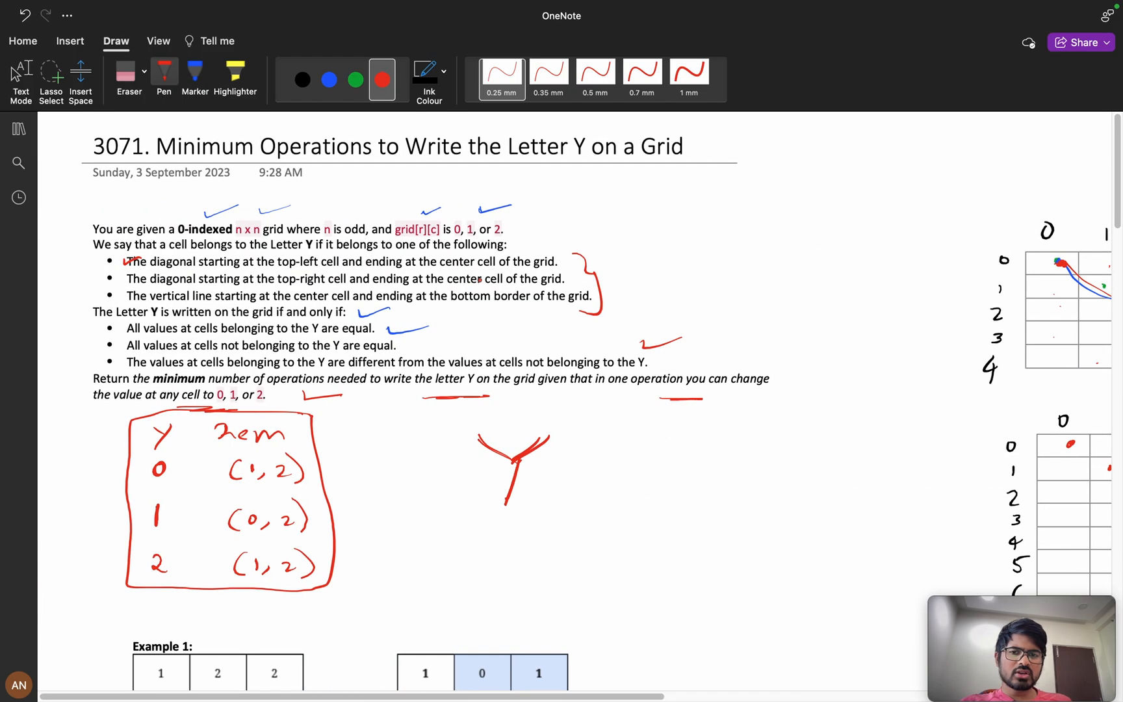
scroll(down, 3)
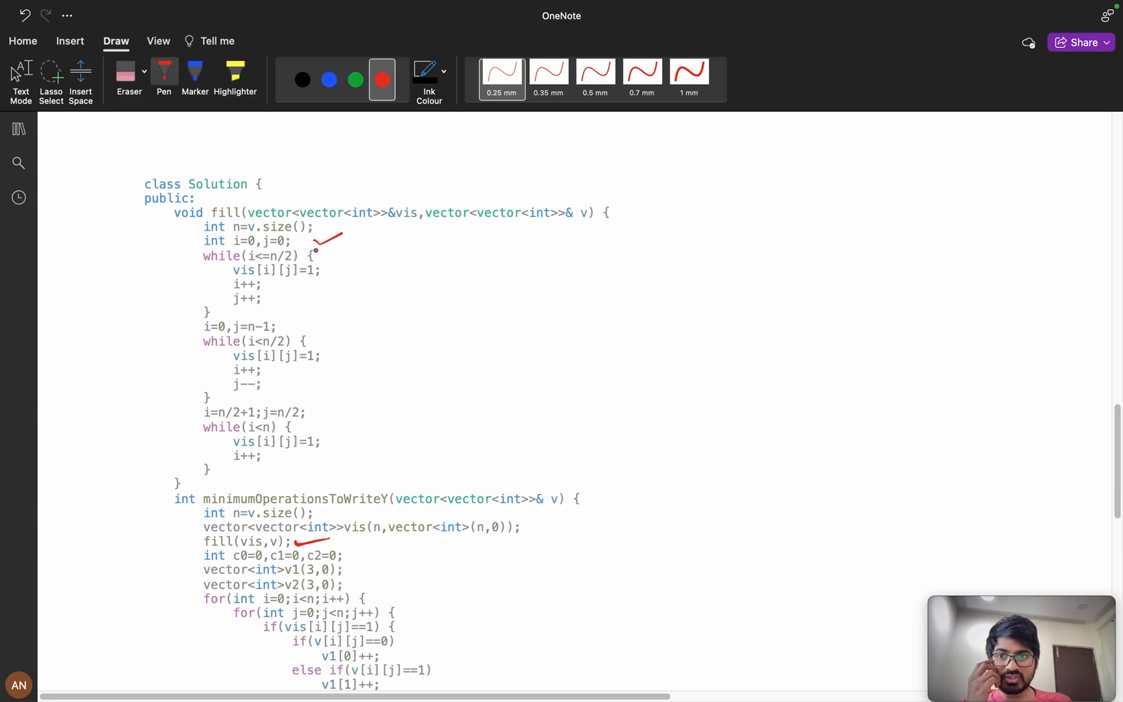
Underline fill's index updates, brace its loops, and sketch a grid with diagonal arrows to a box
scroll(up, 3)
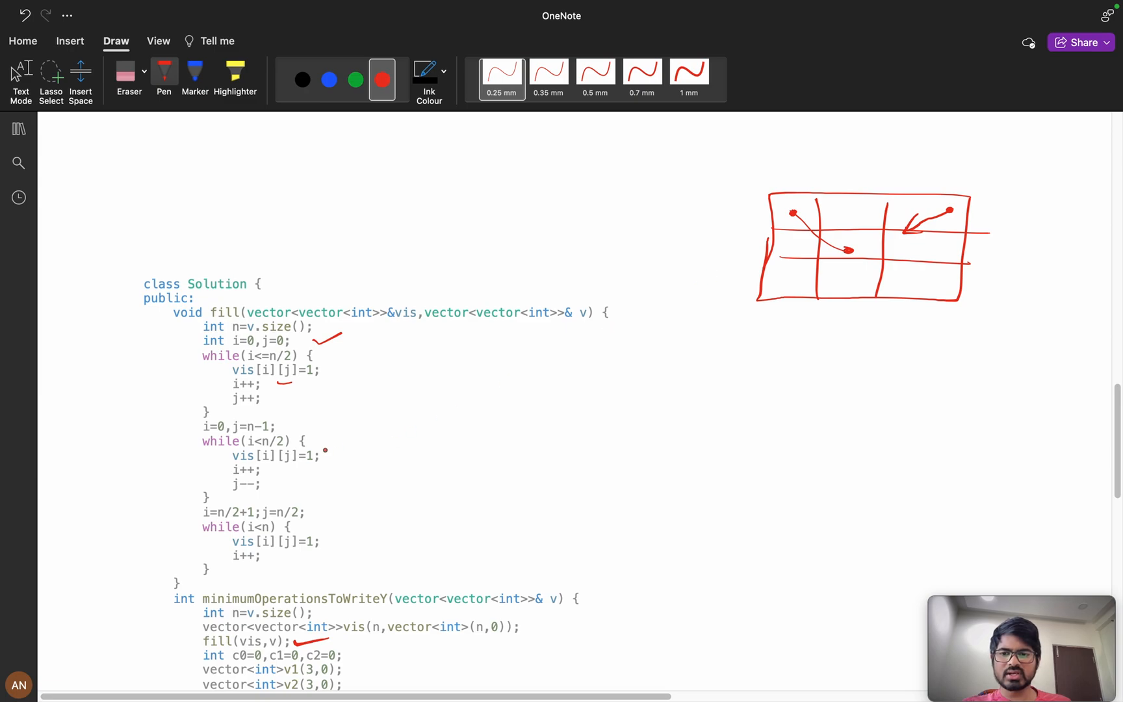
scroll(down, 3)
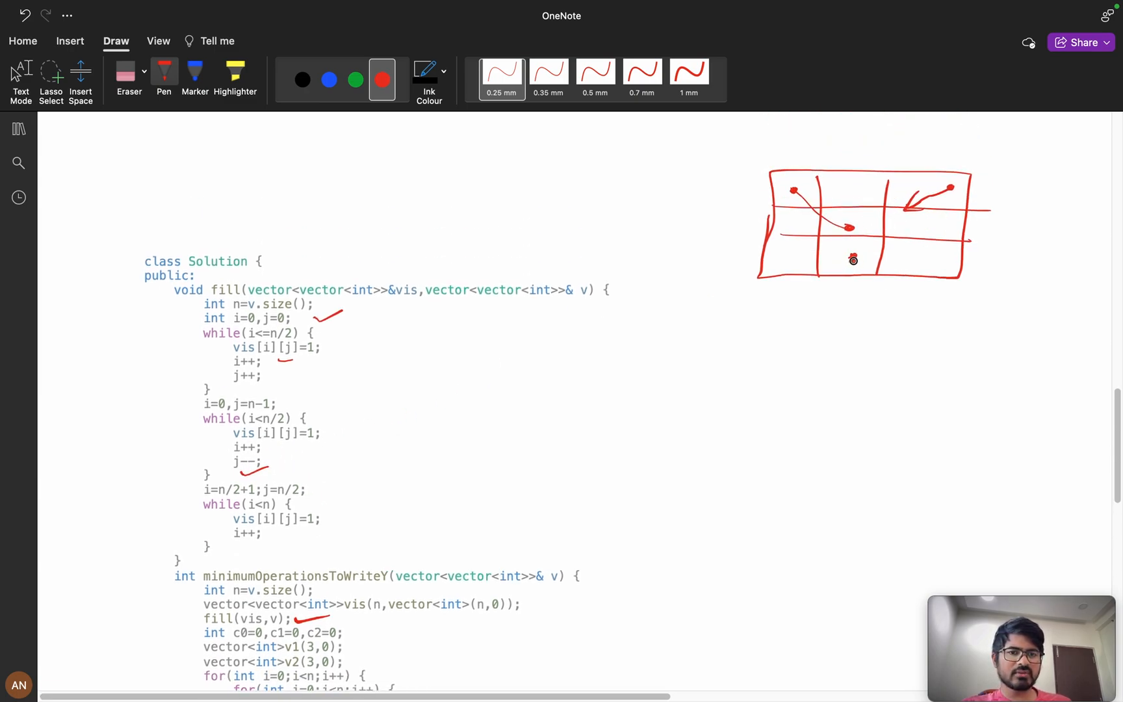
scroll(down, 3)
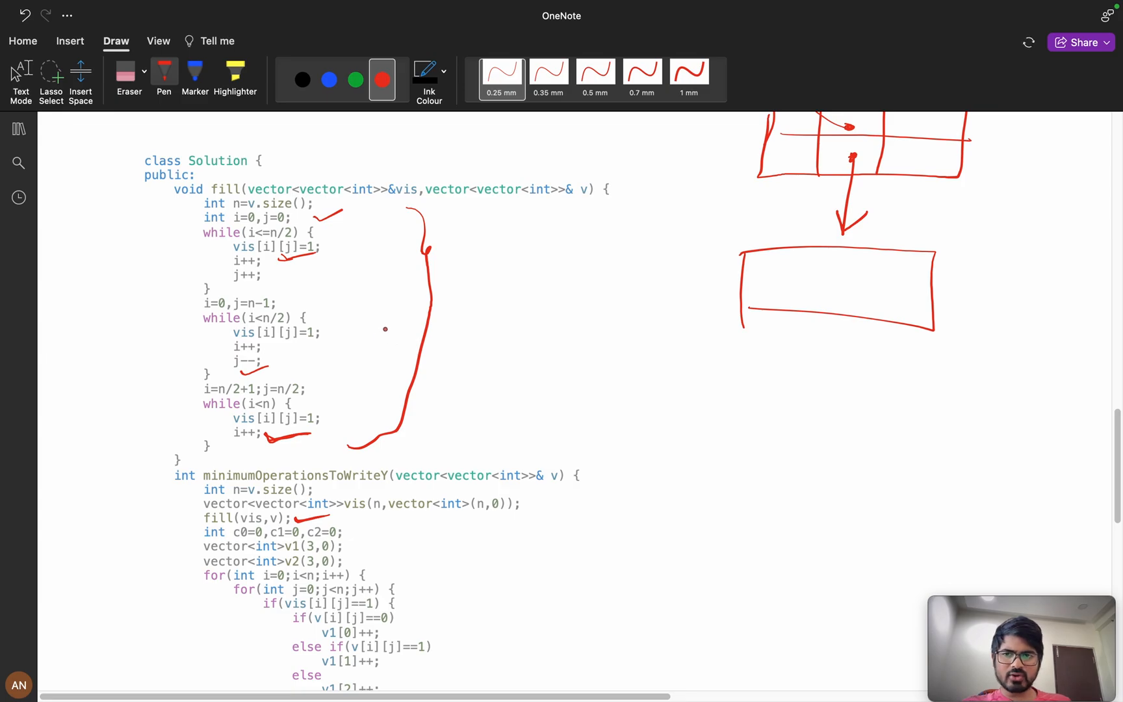
scroll(down, 3)
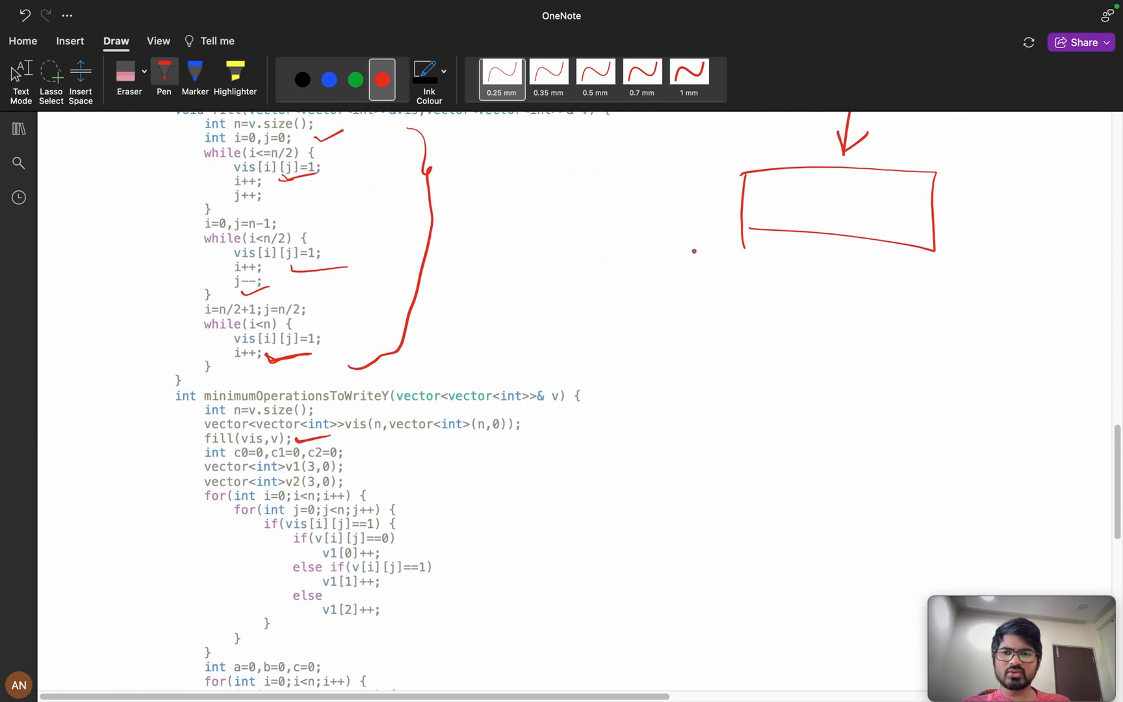
Tick each line of the second counting loop, circle v2[0], and write 0, 1, 2 beside the code
scroll(down, 3)
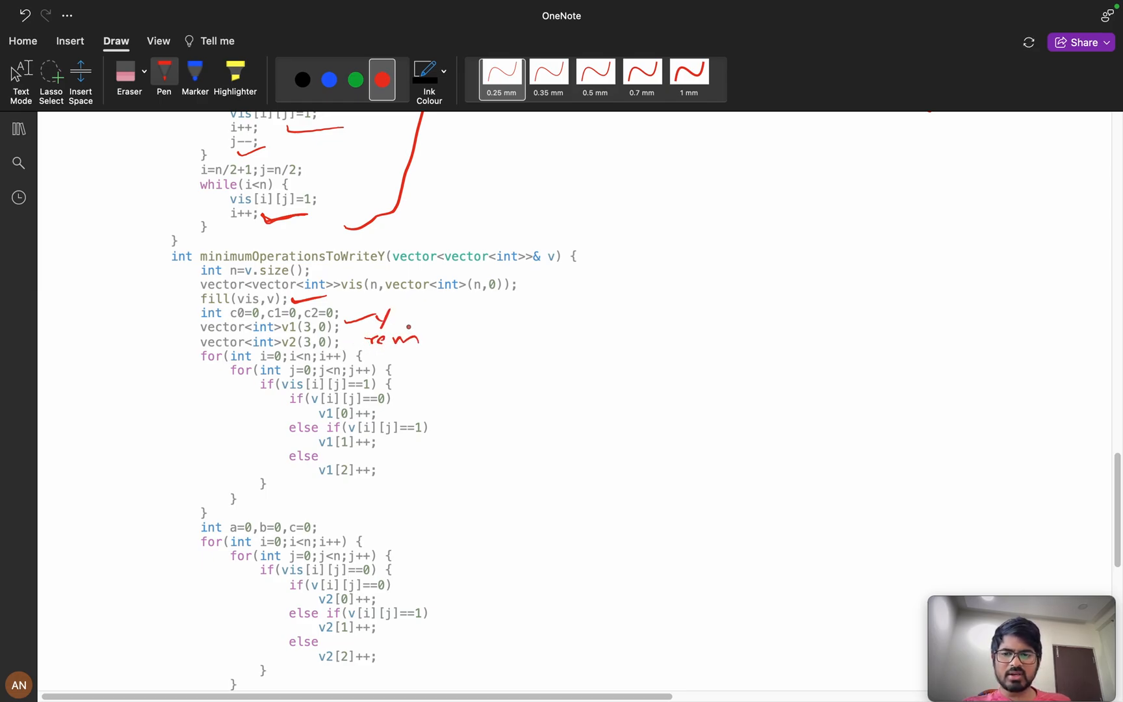
scroll(down, 3)
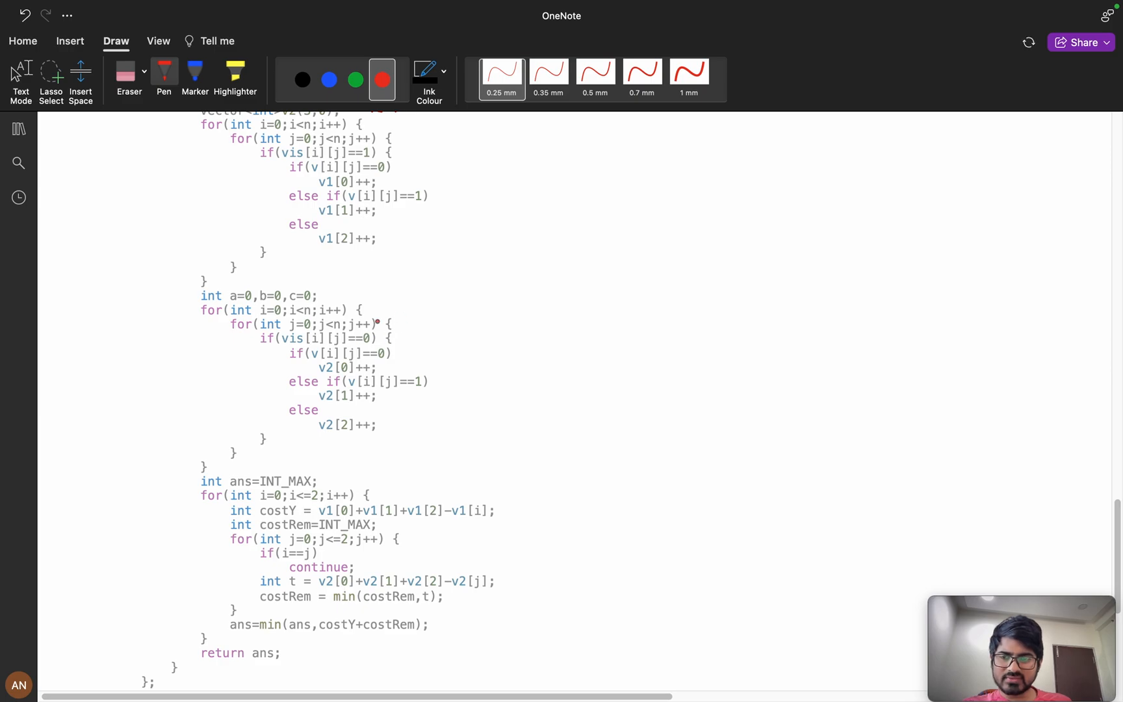
scroll(up, 3)
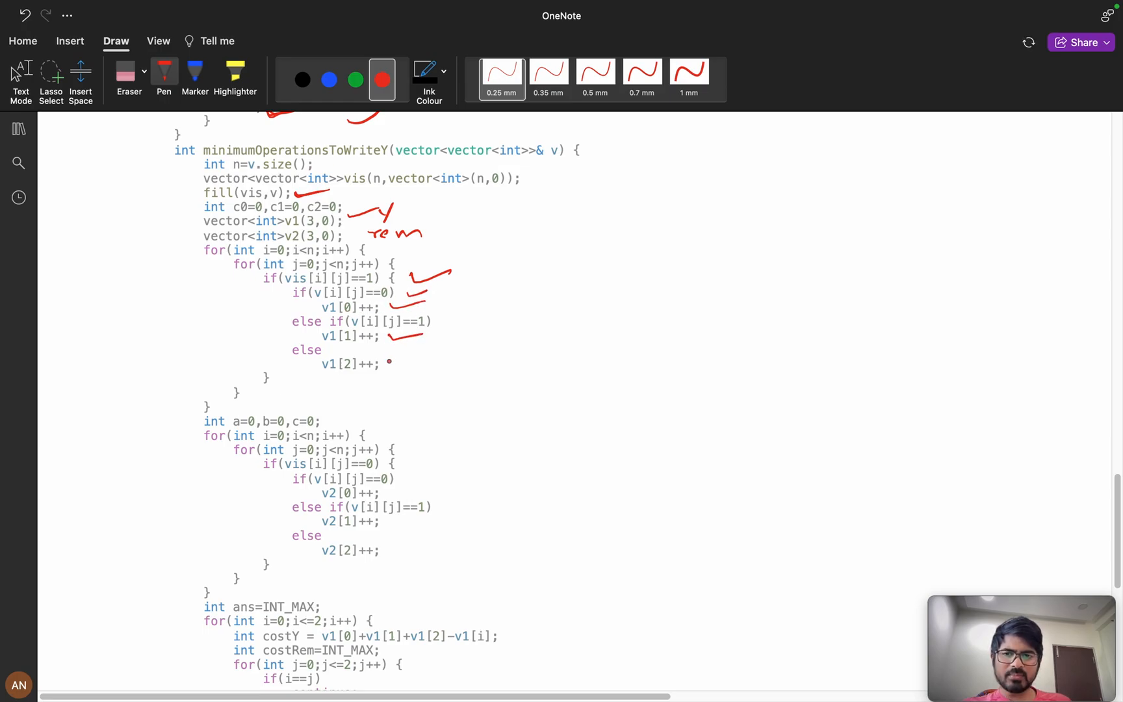
scroll(up, 3)
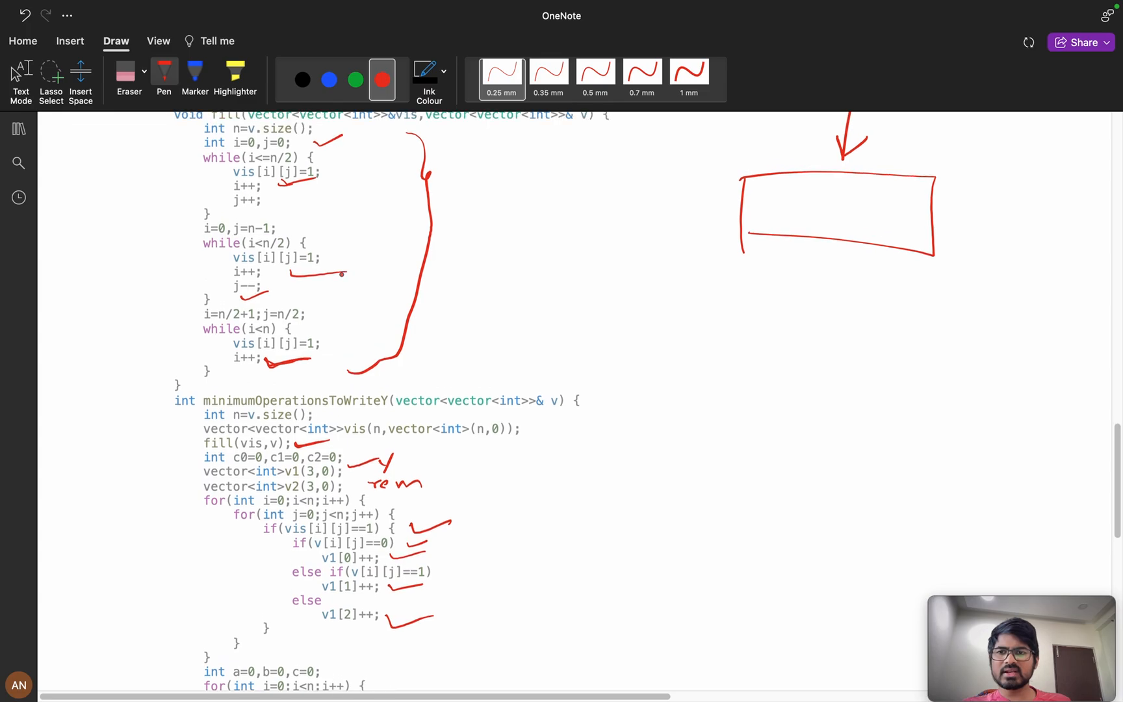
scroll(down, 3)
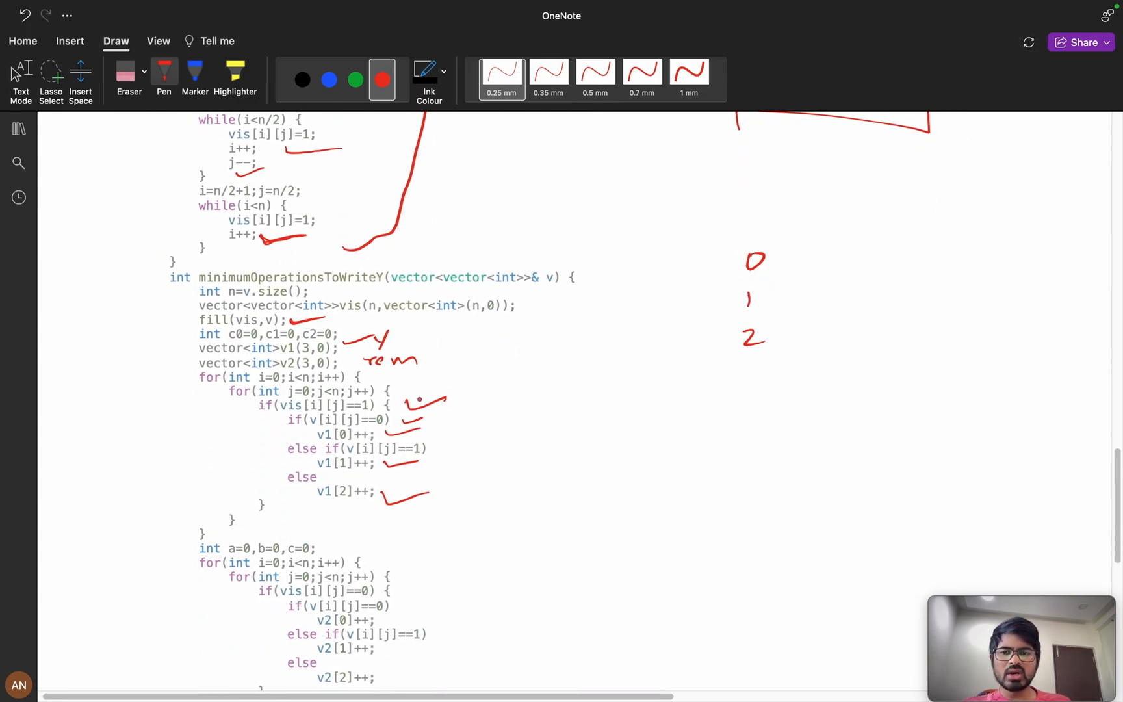
scroll(down, 3)
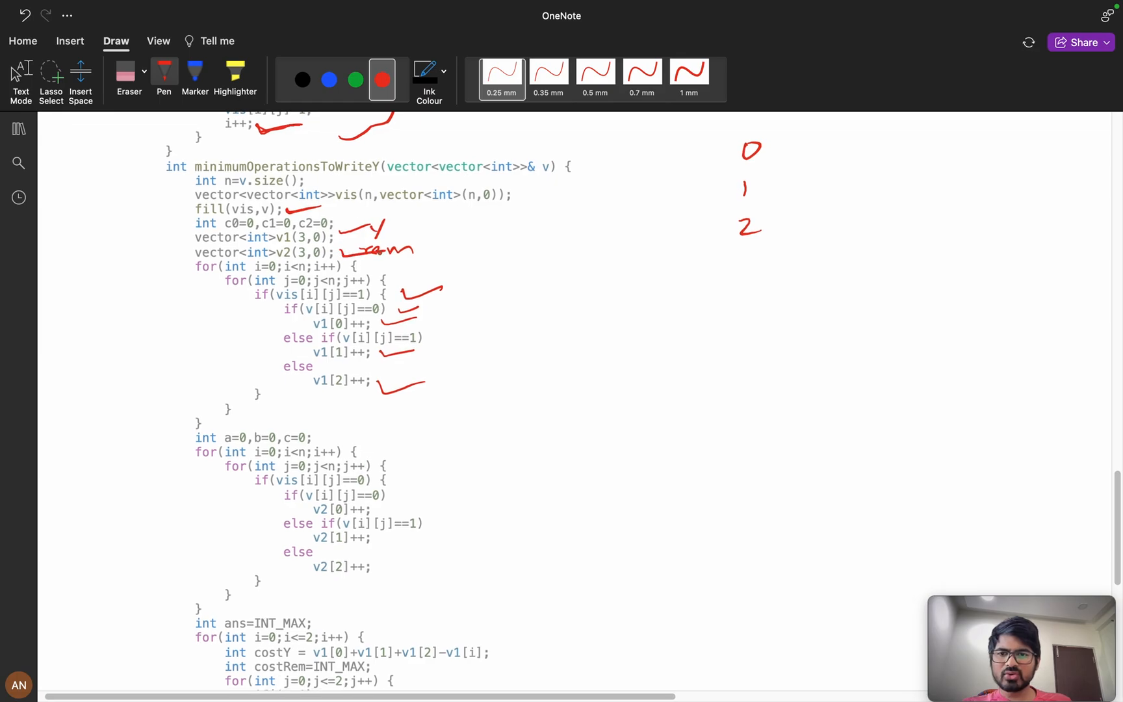
scroll(down, 3)
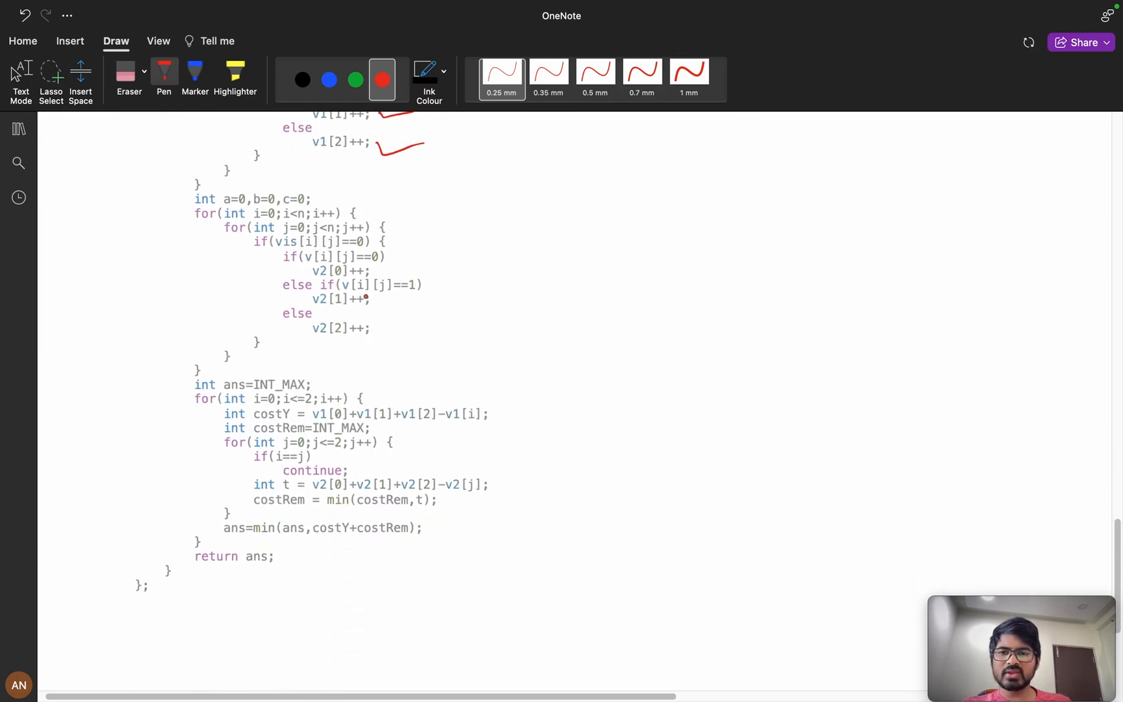
scroll(up, 3)
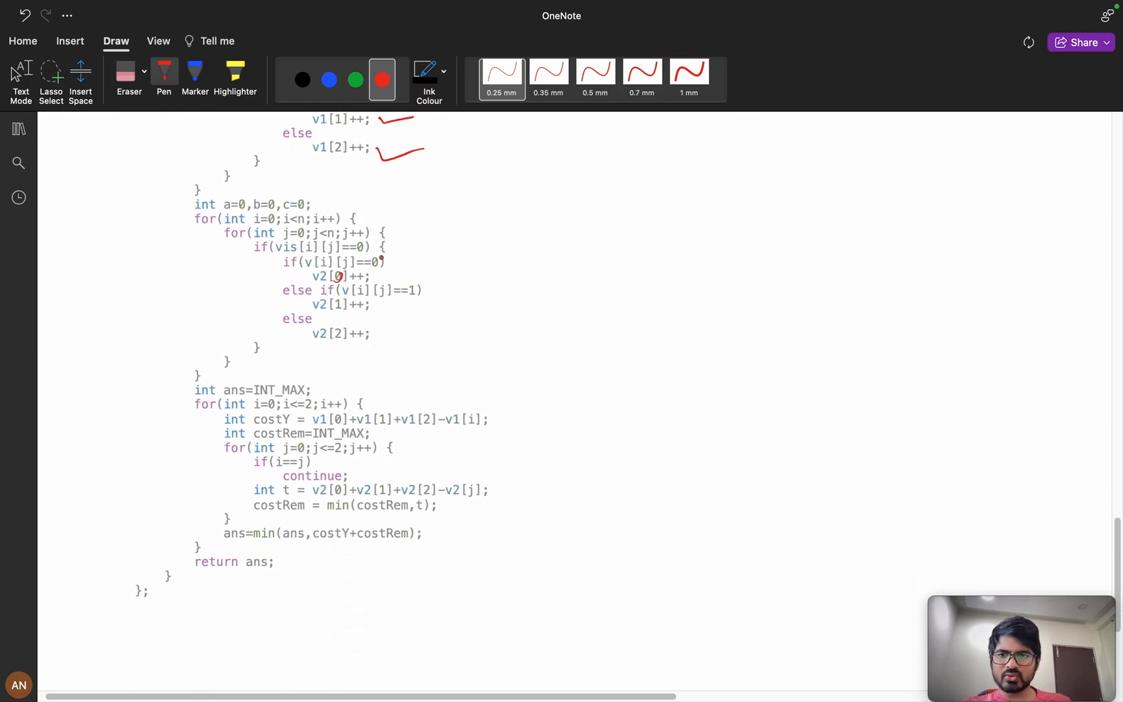
scroll(up, 3)
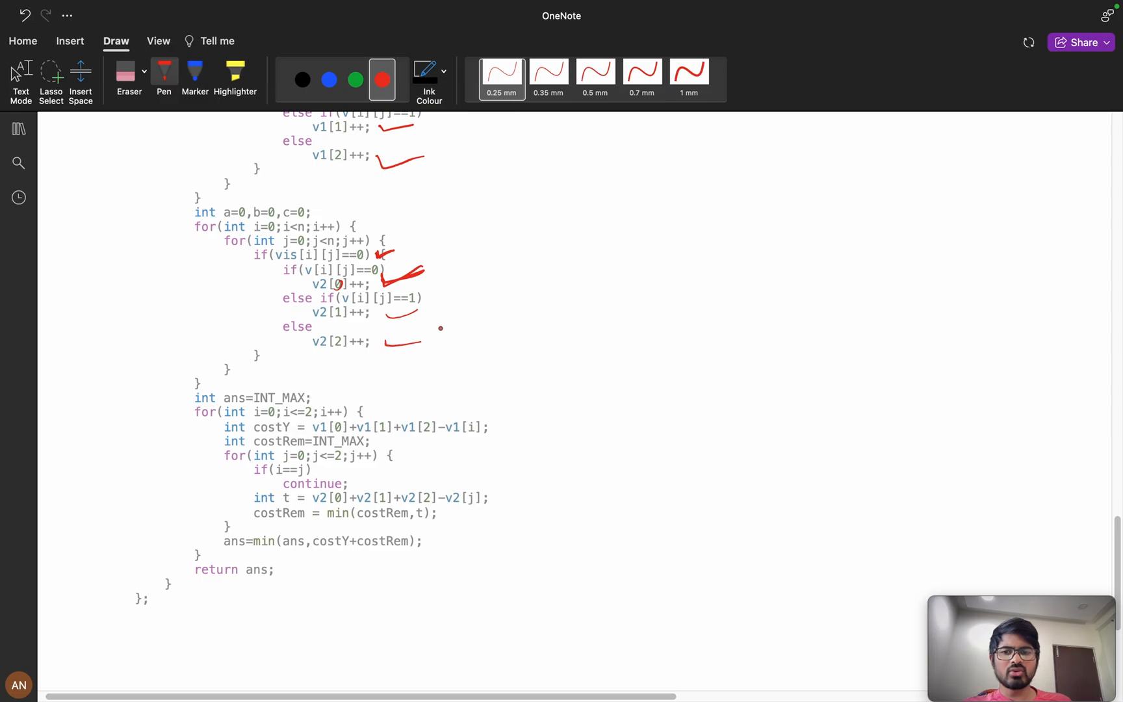
scroll(up, 3)
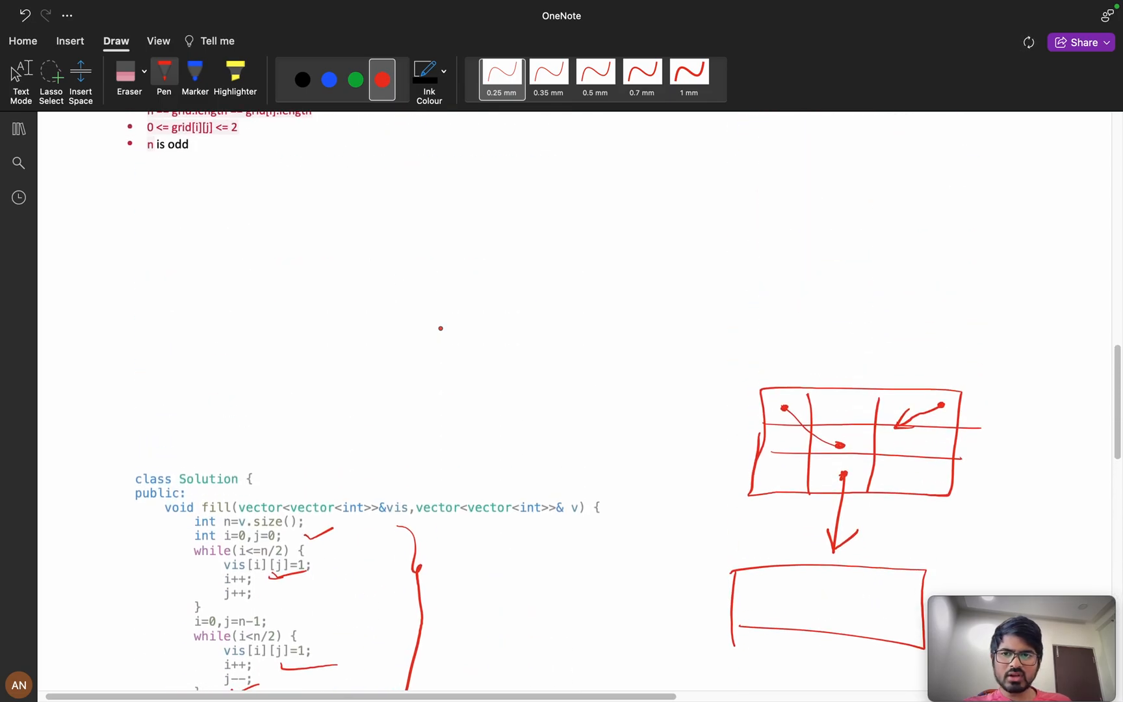
Tick the ans and costY lines and sketch the cost diagram with v1[0], v1[1], v2[2], Y and circled 1,2
scroll(up, 3)
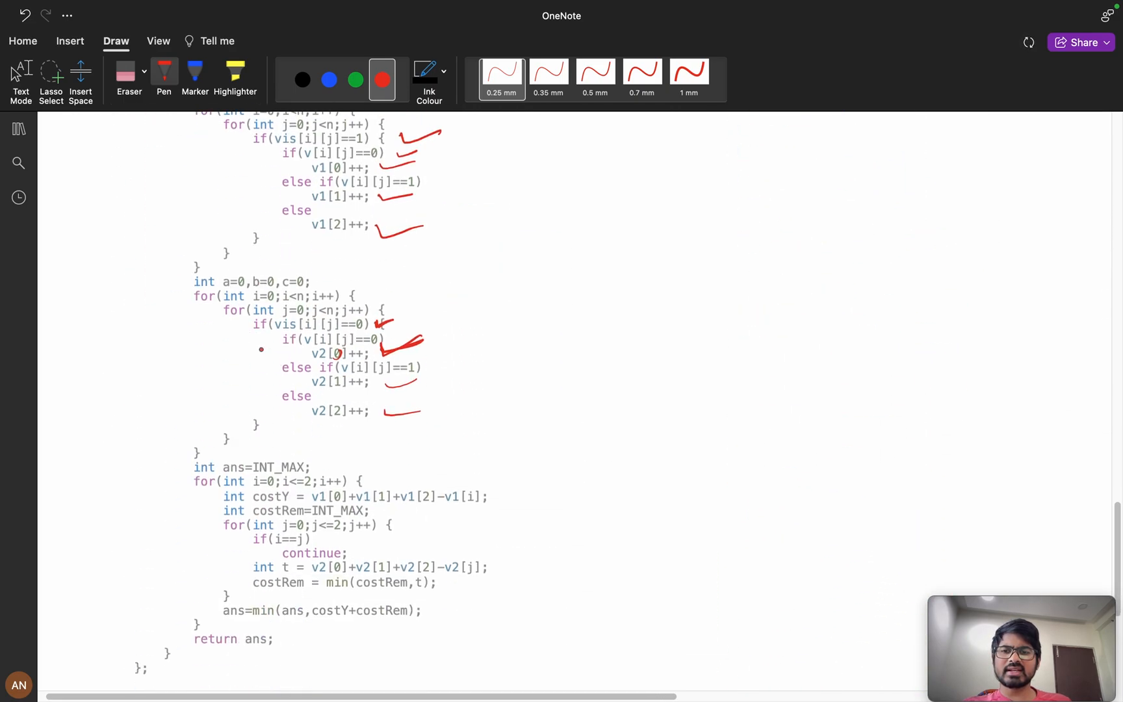
scroll(down, 3)
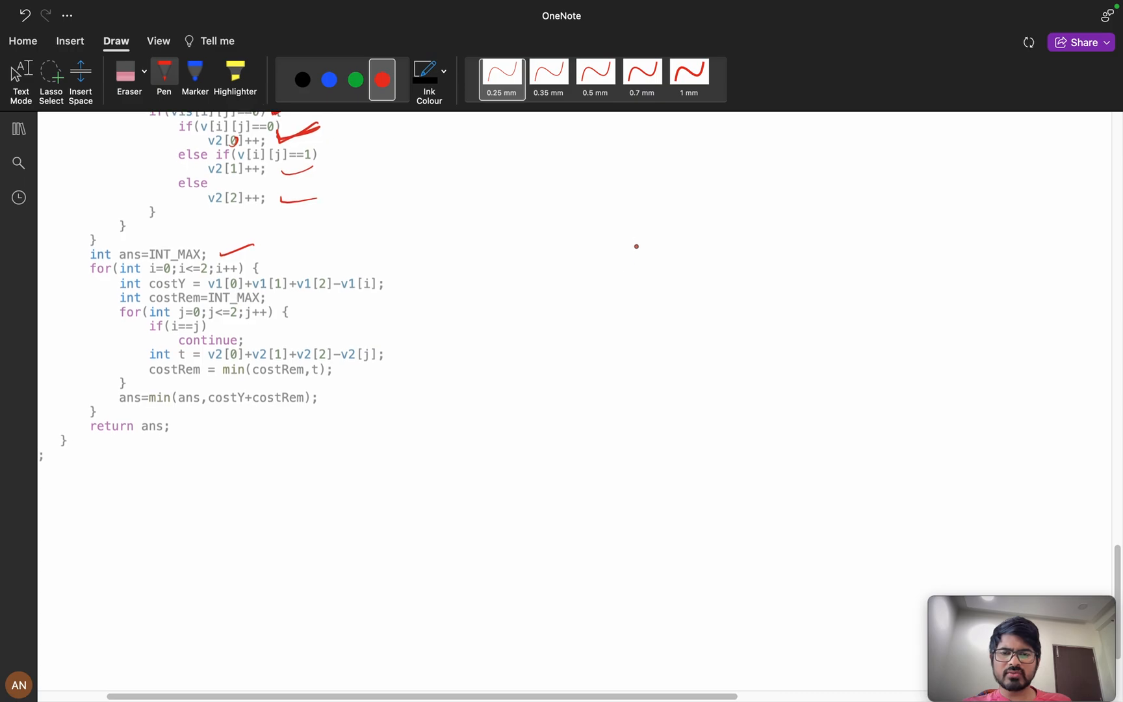
scroll(up, 3)
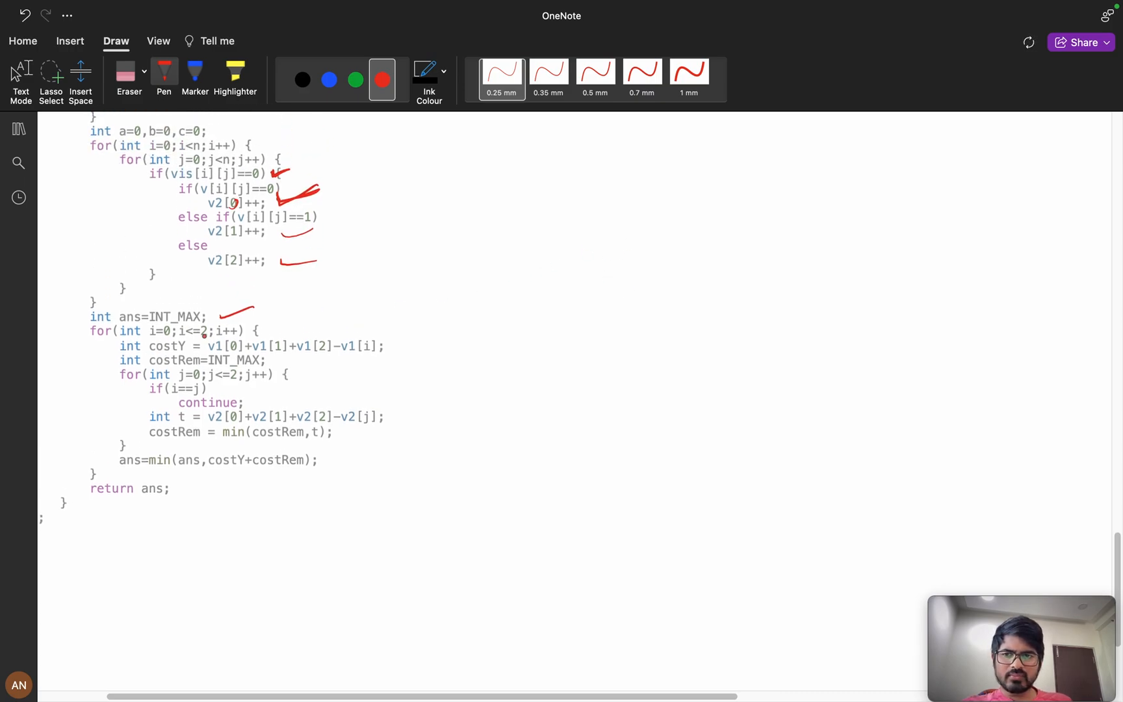
mouse_move(262, 350)
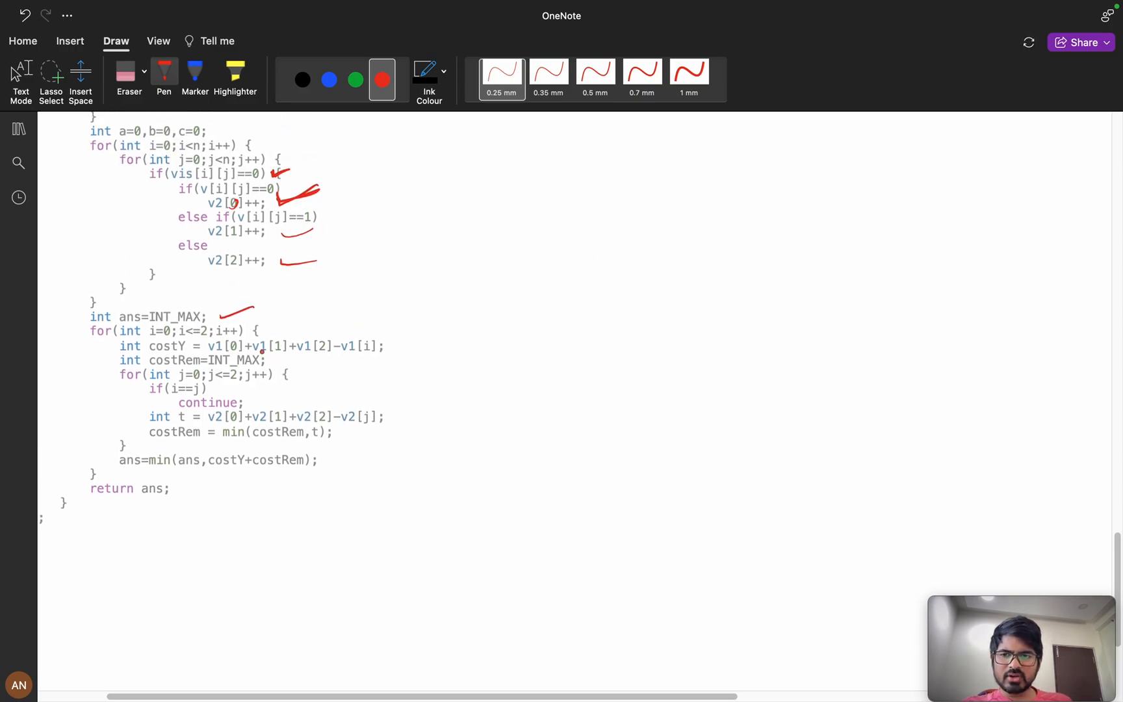
click(664, 238)
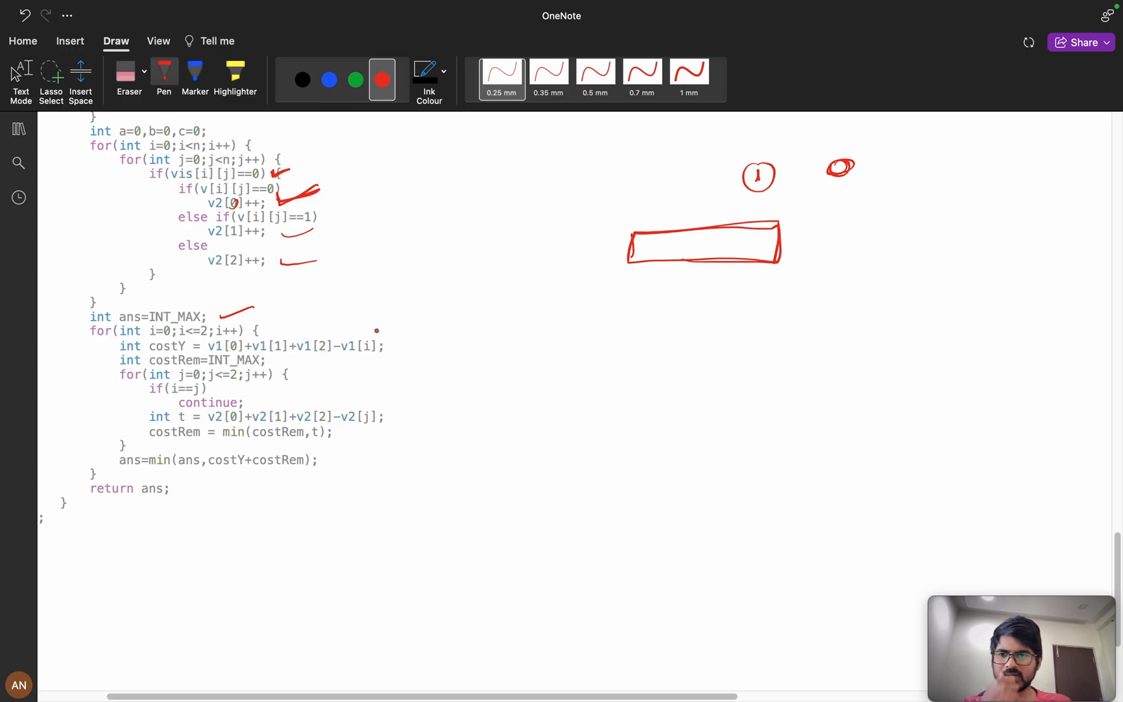
mouse_move(799, 245)
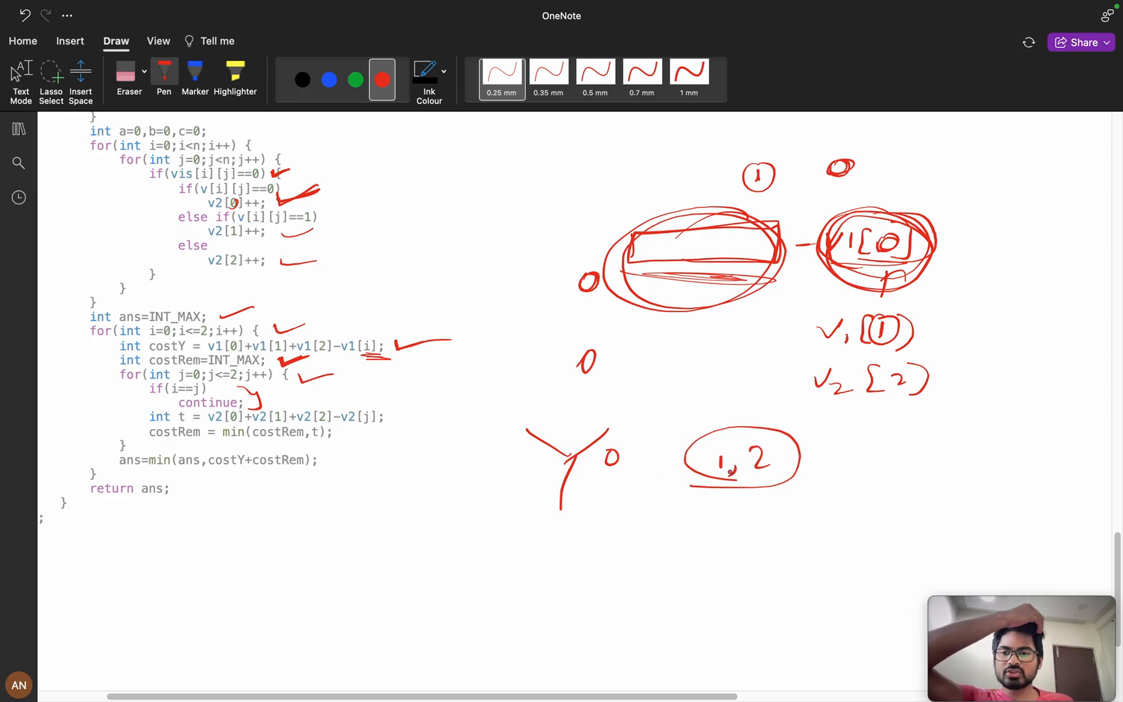
Tick the t and continue lines, circle [j] and return ans, underline min(costRem,t), circle 1 and 2
scroll(up, 3)
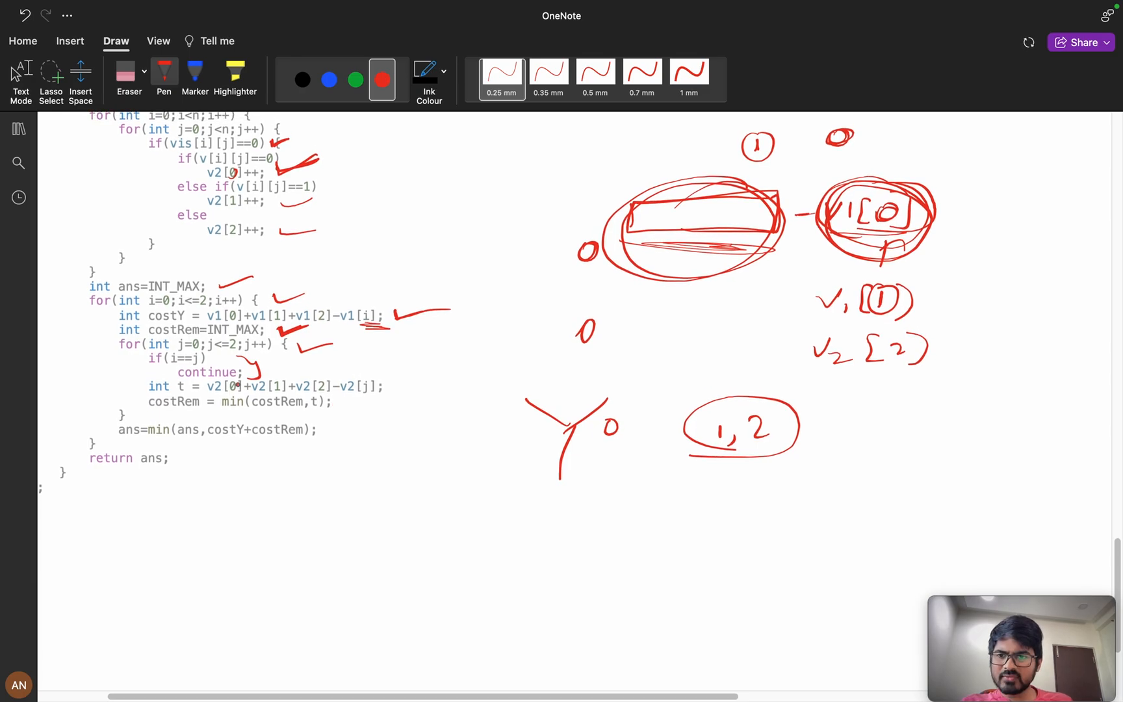
scroll(down, 3)
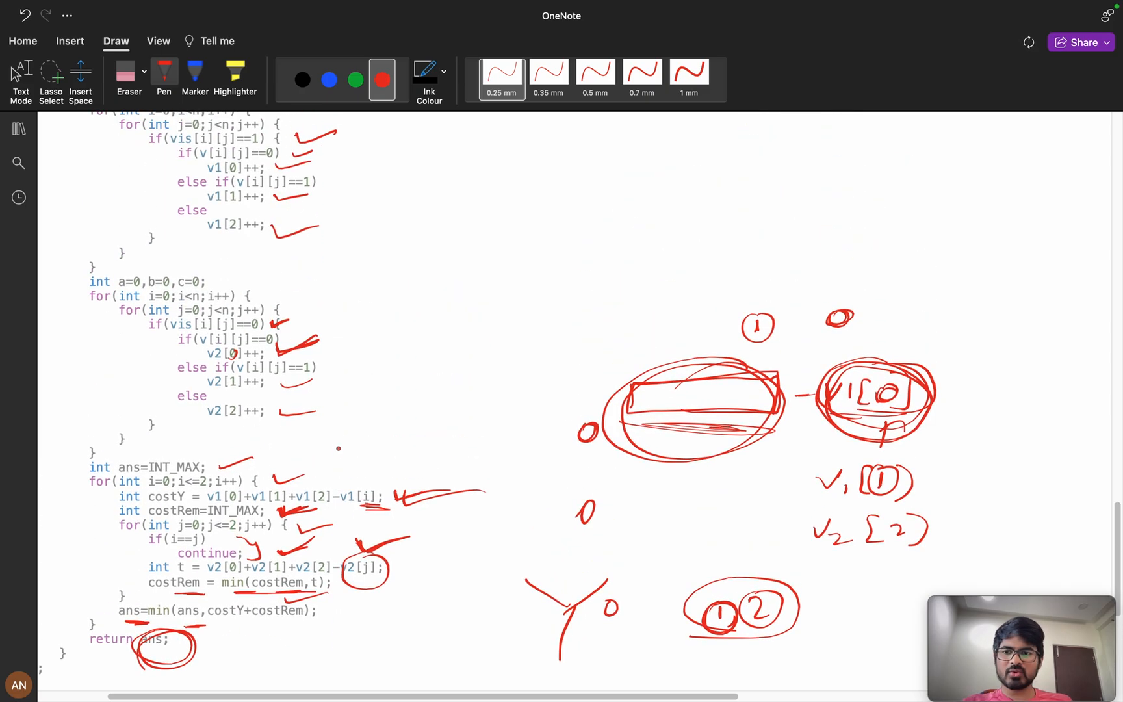
Write O(n*n) by the first loop, a brace and circled O(n*N) by the second, and circle rem
scroll(up, 3)
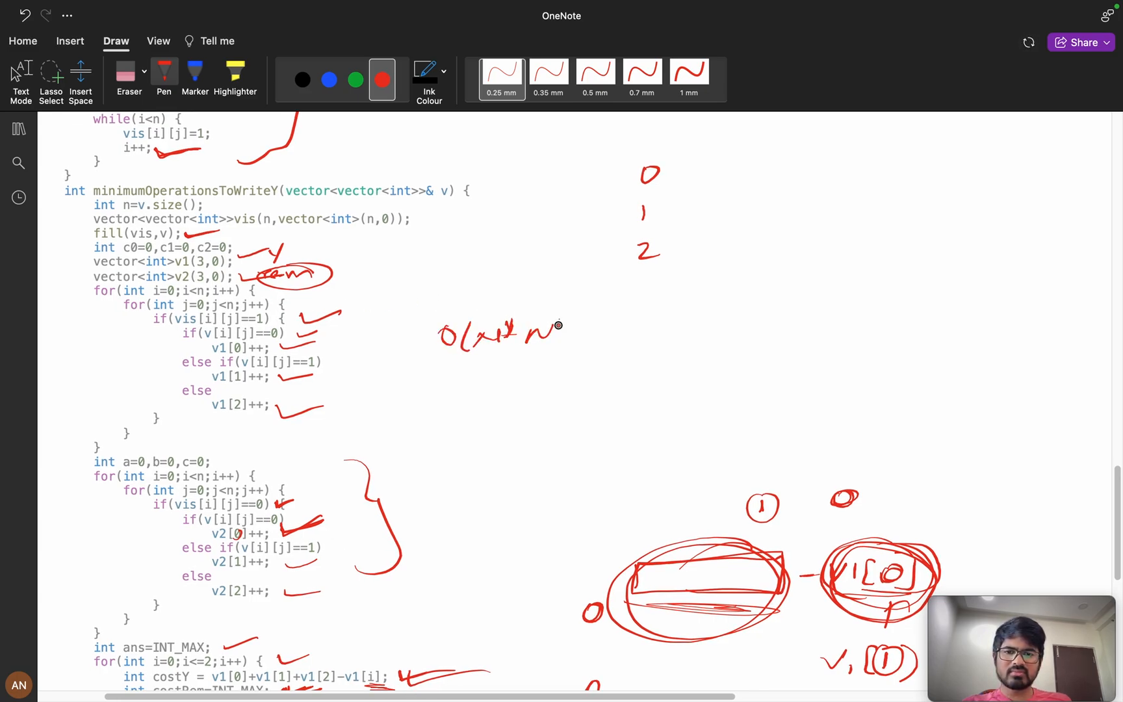
scroll(down, 3)
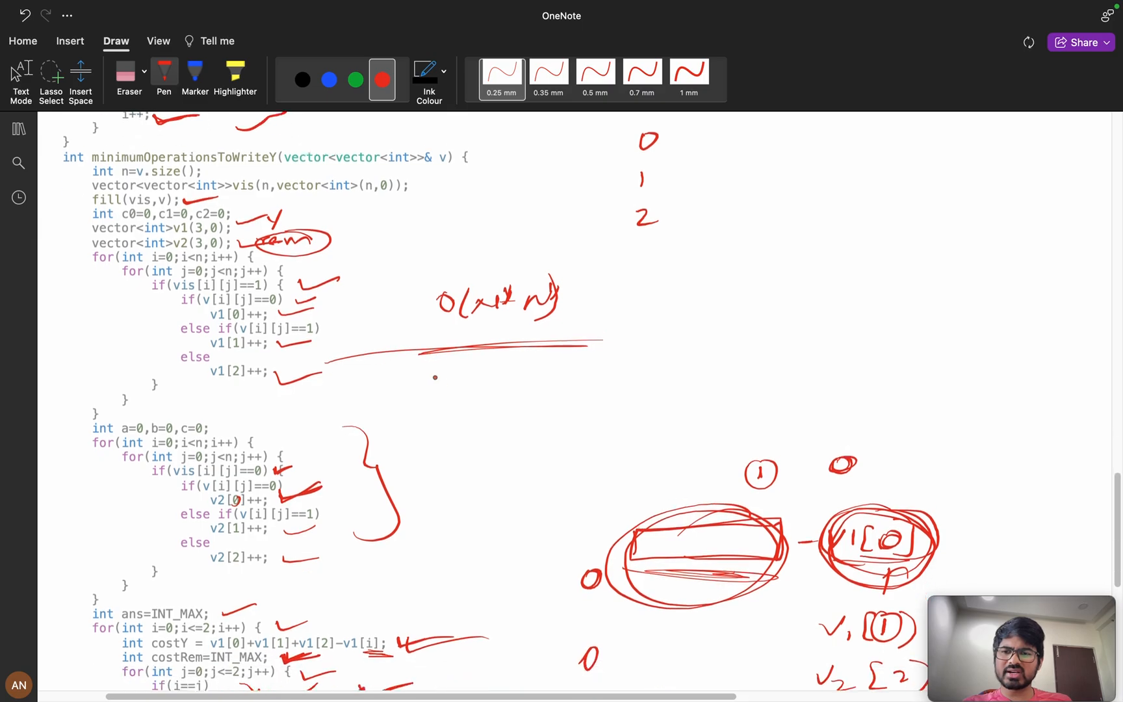
scroll(down, 3)
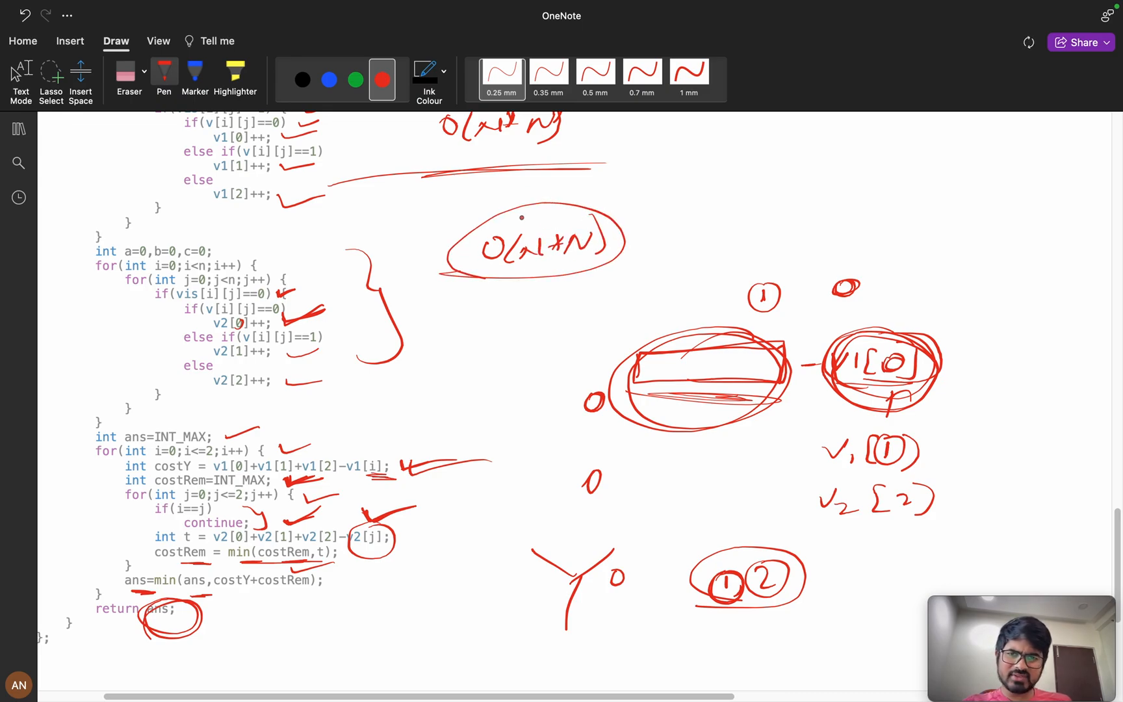
scroll(up, 3)
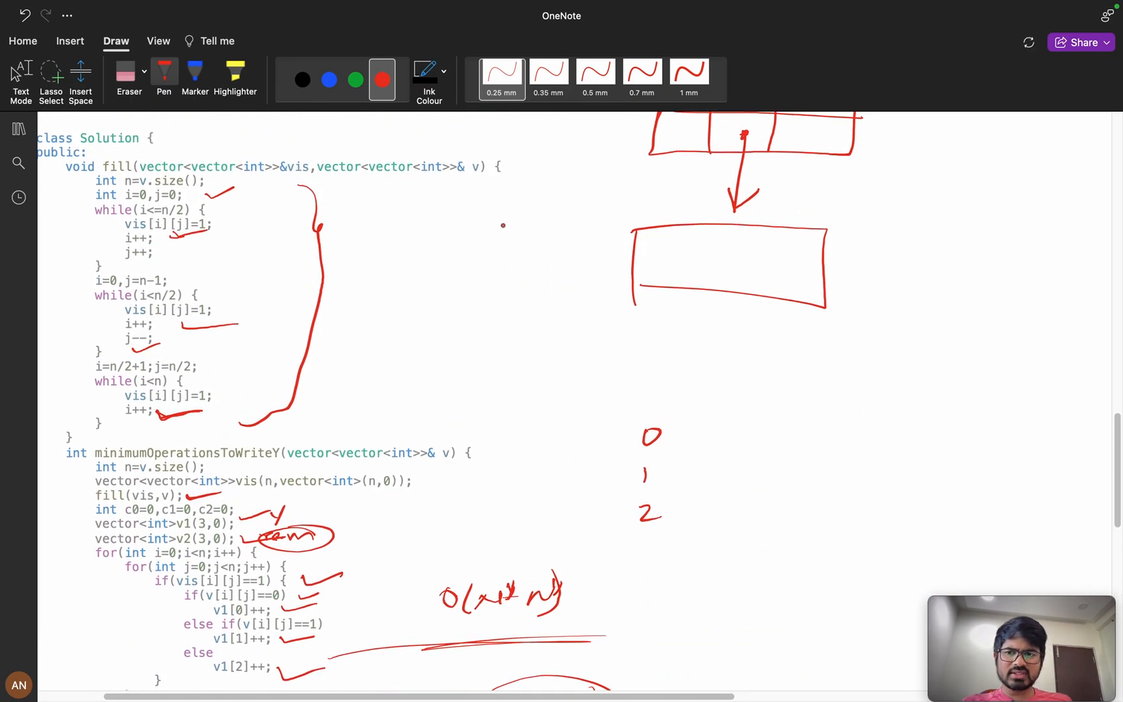
scroll(down, 3)
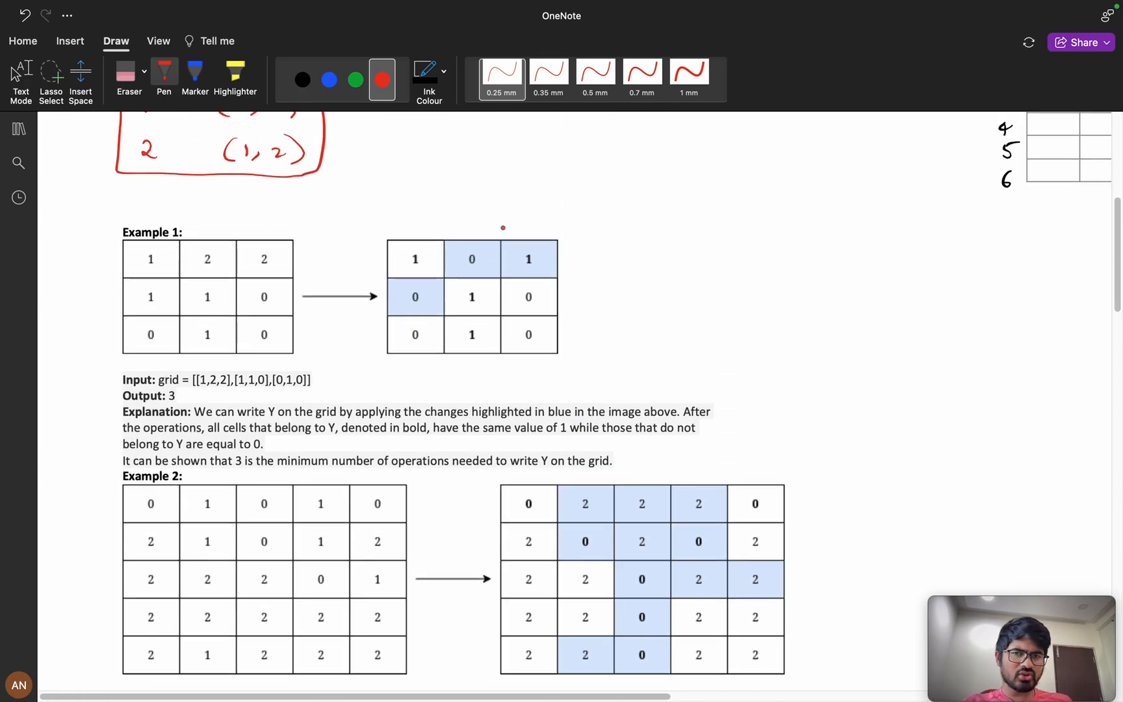
scroll(down, 3)
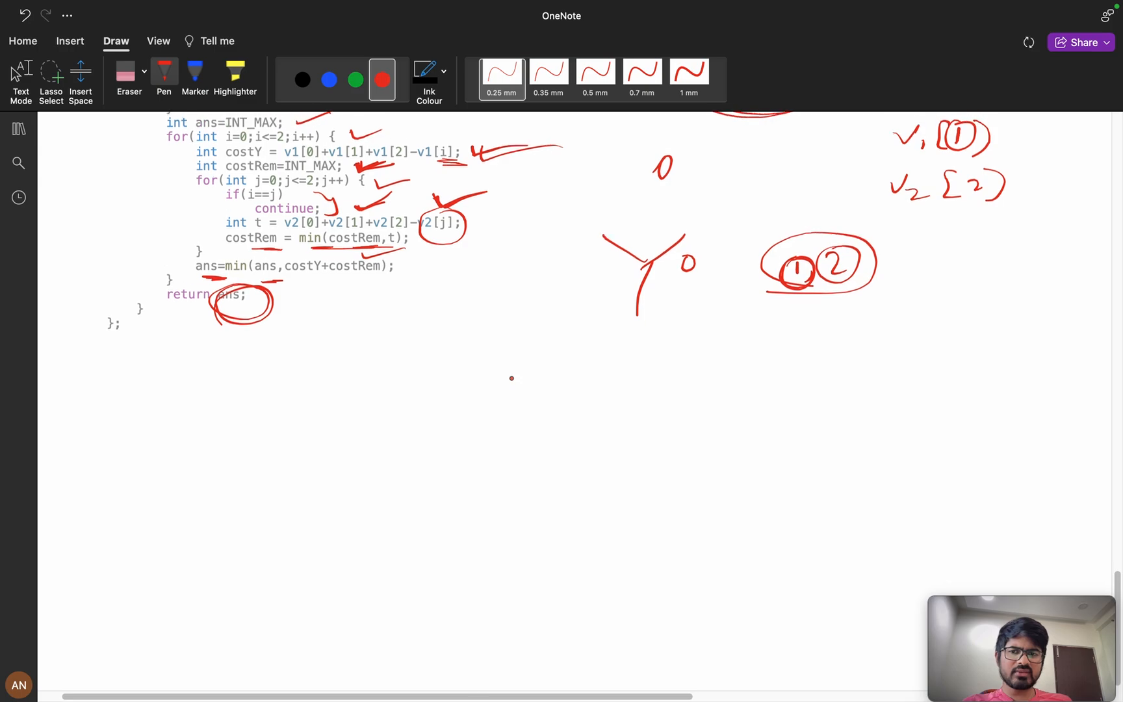
Start writing a red "code_w" note to the right of the 0, 1, 2 digits
scroll(up, 3)
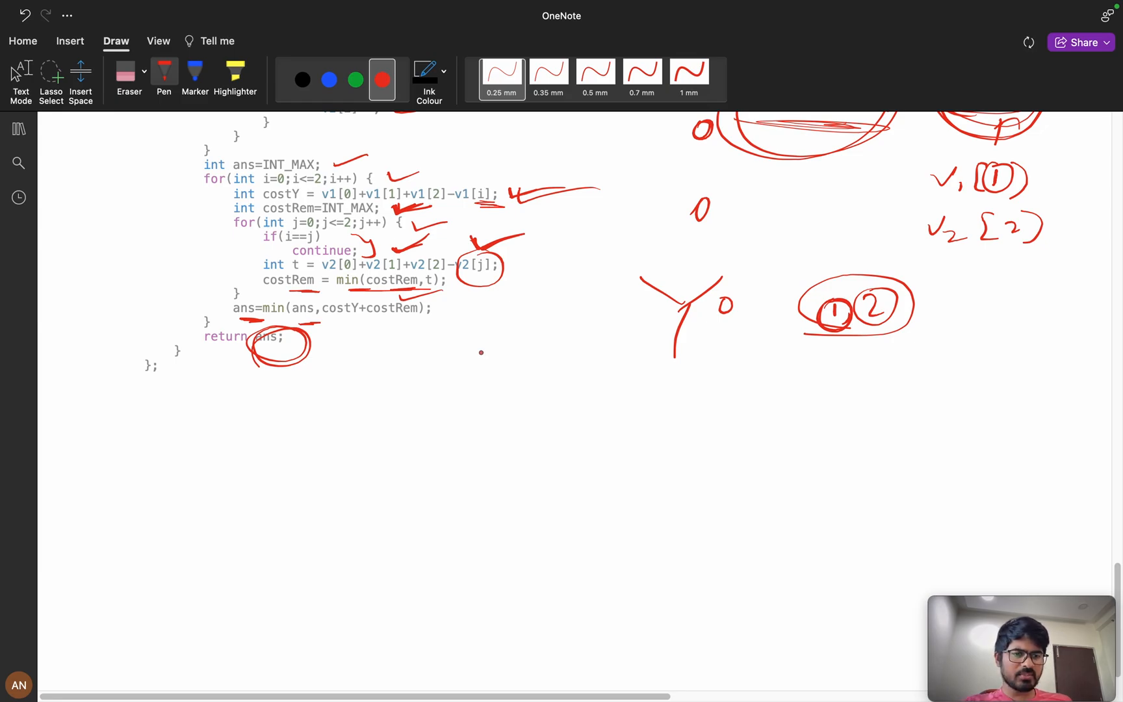
scroll(up, 3)
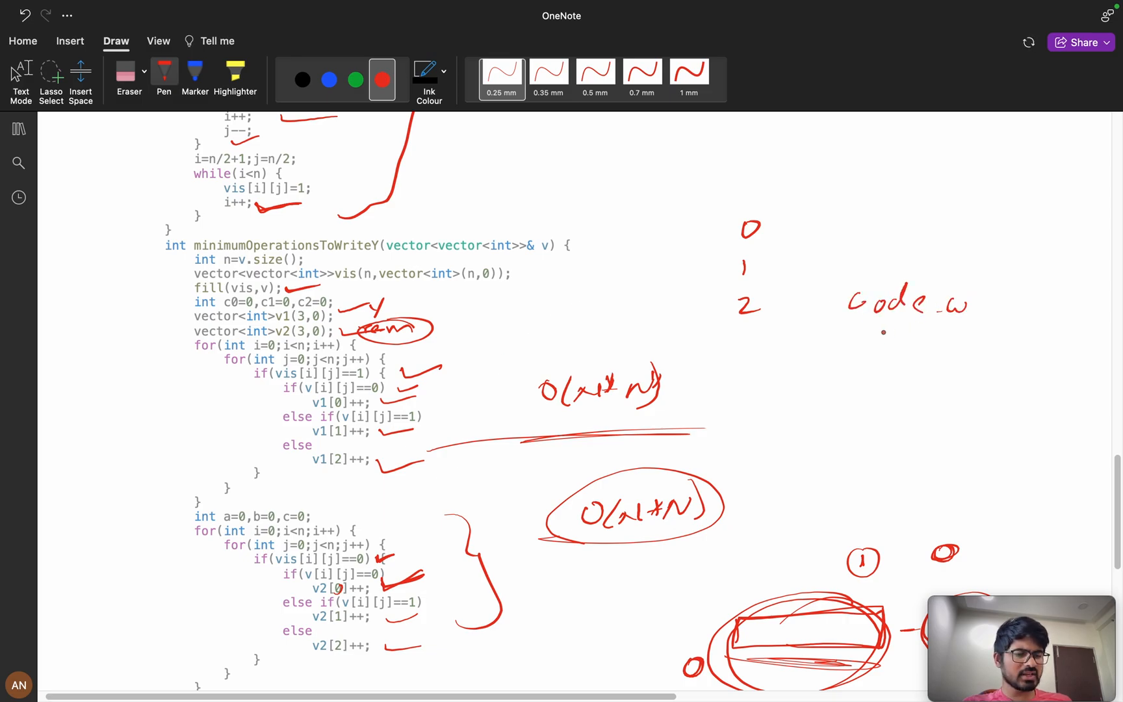
click(774, 298)
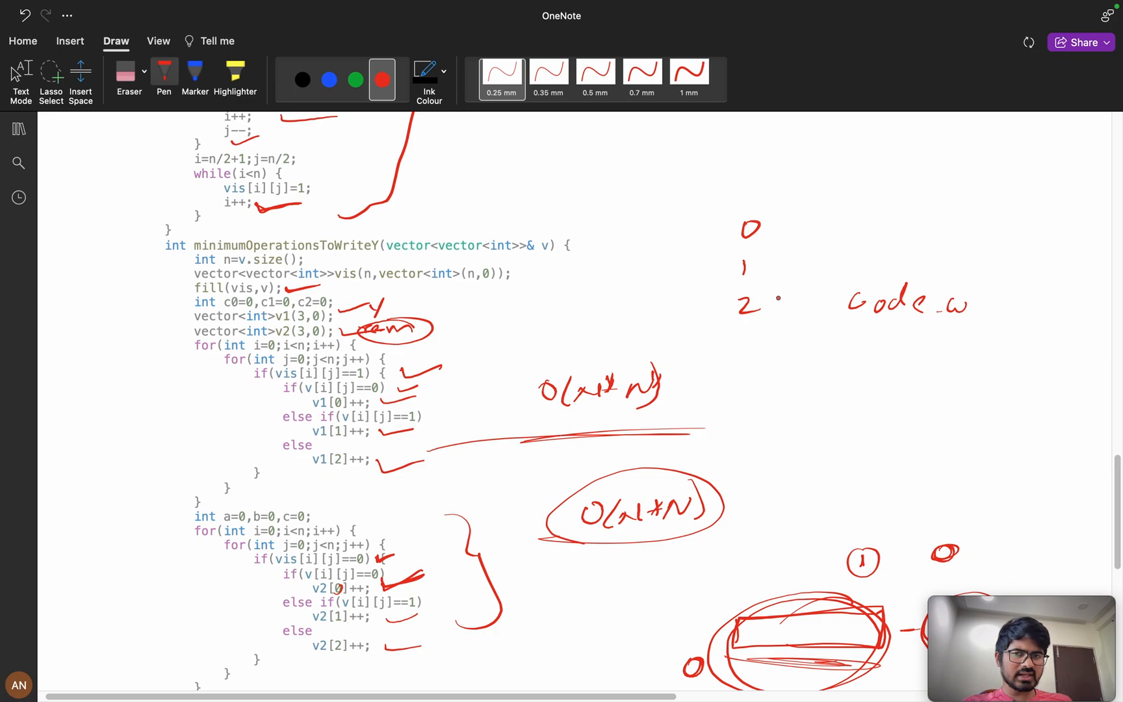